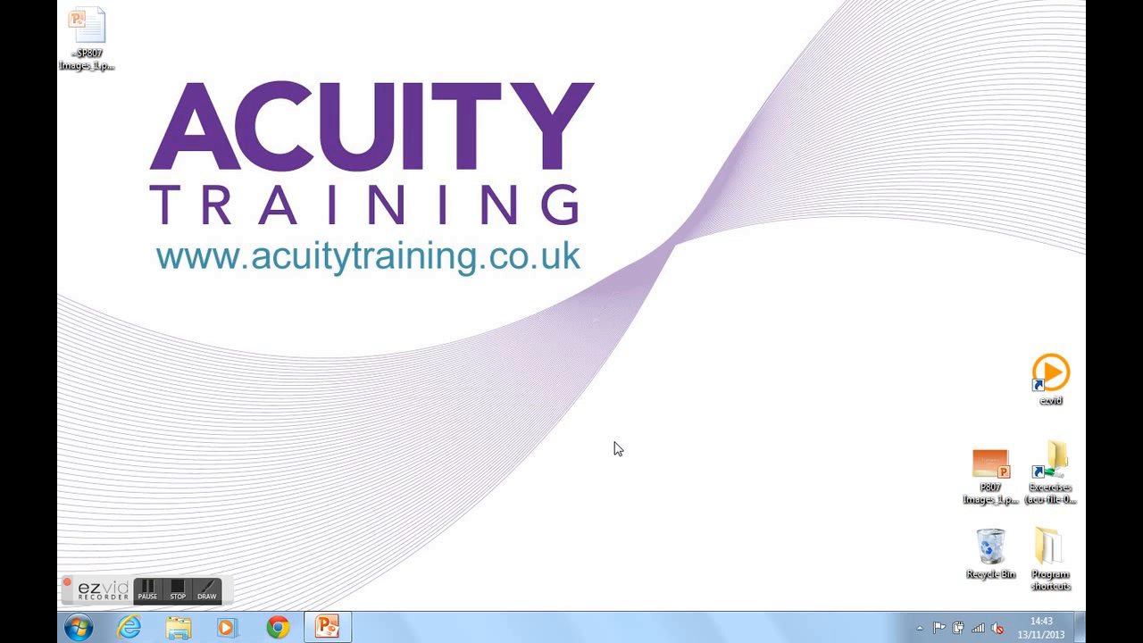
- Open the images presentation from the desktop to its Future Trends slide with the satellite picture
left_click(990, 473)
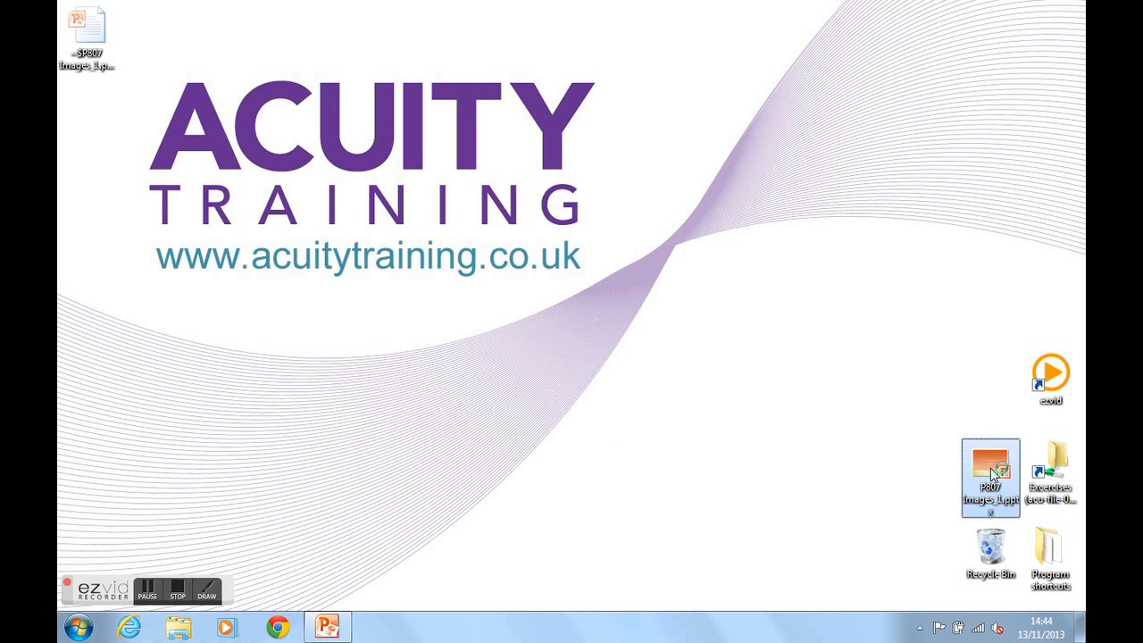
double_click(990, 475)
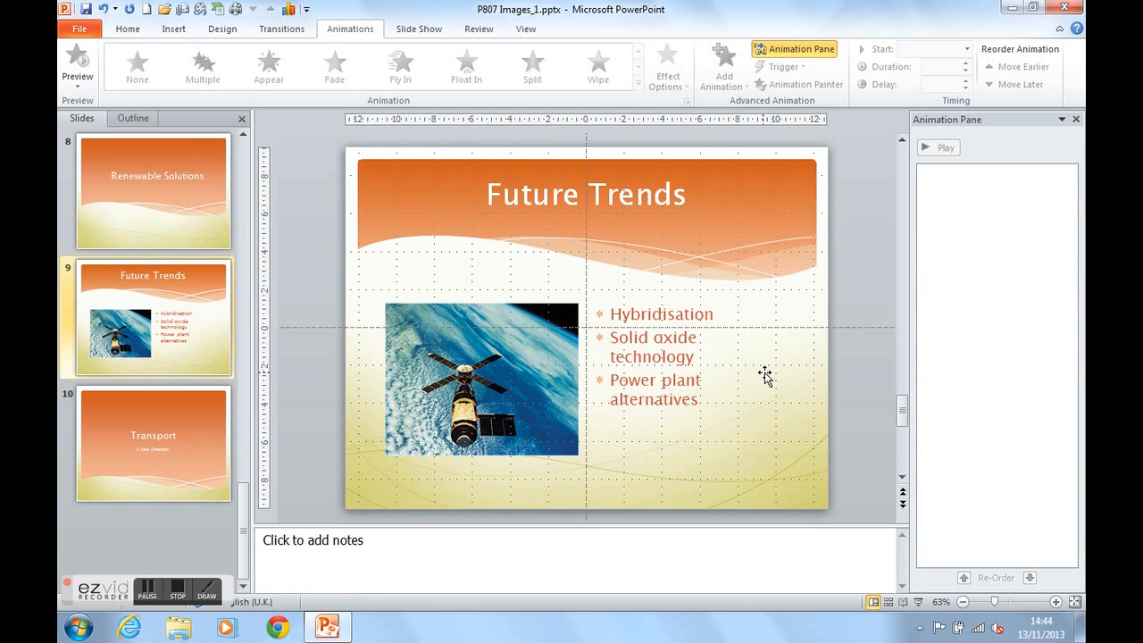
mouse_move(200, 312)
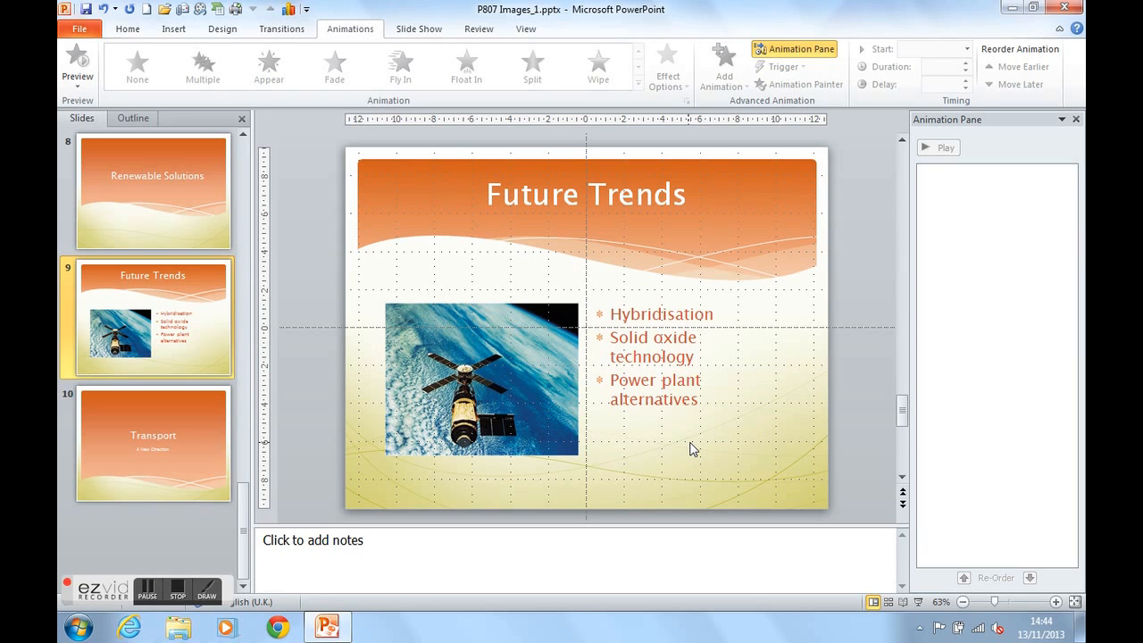
mouse_move(348, 37)
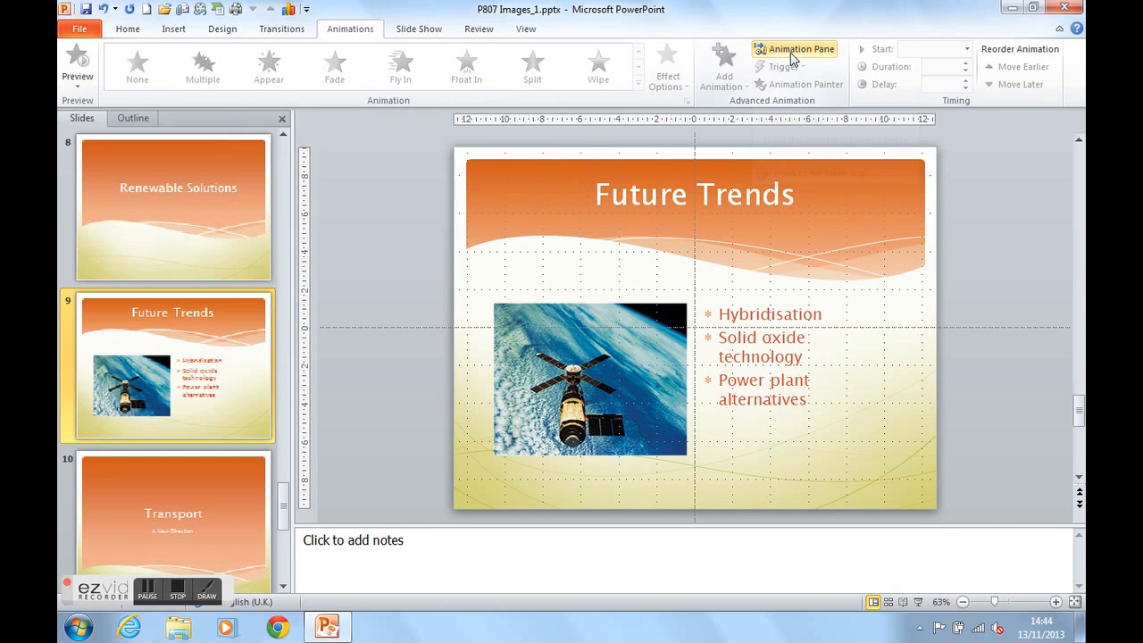
- Show the Animation Pane, select the satellite picture and bring up the Add Animation catalogue
left_click(793, 48)
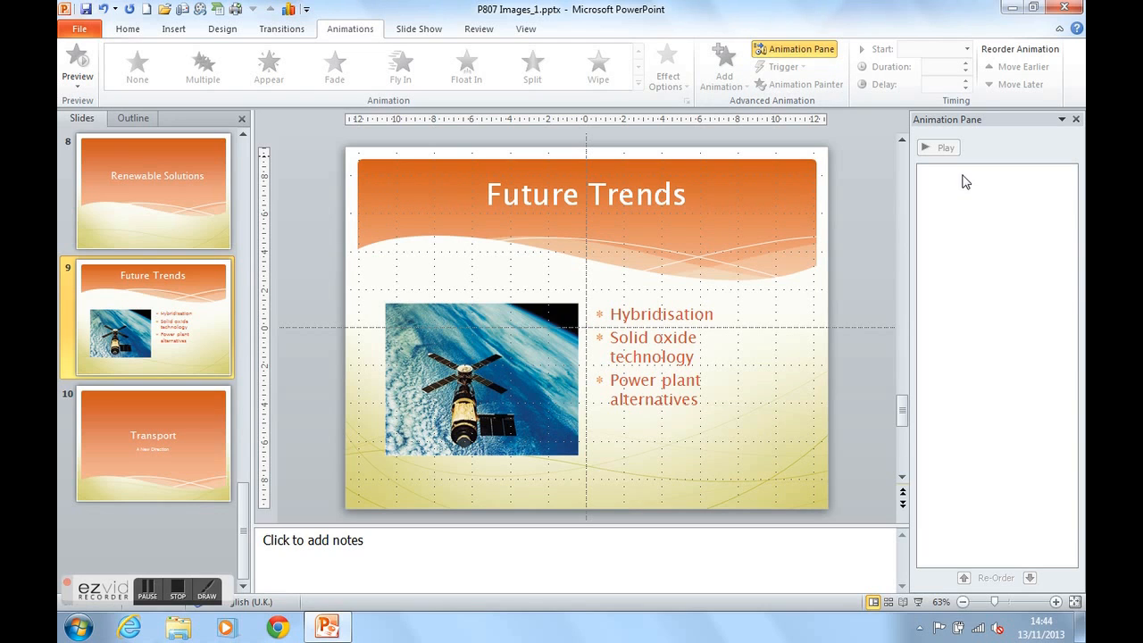
mouse_move(990, 325)
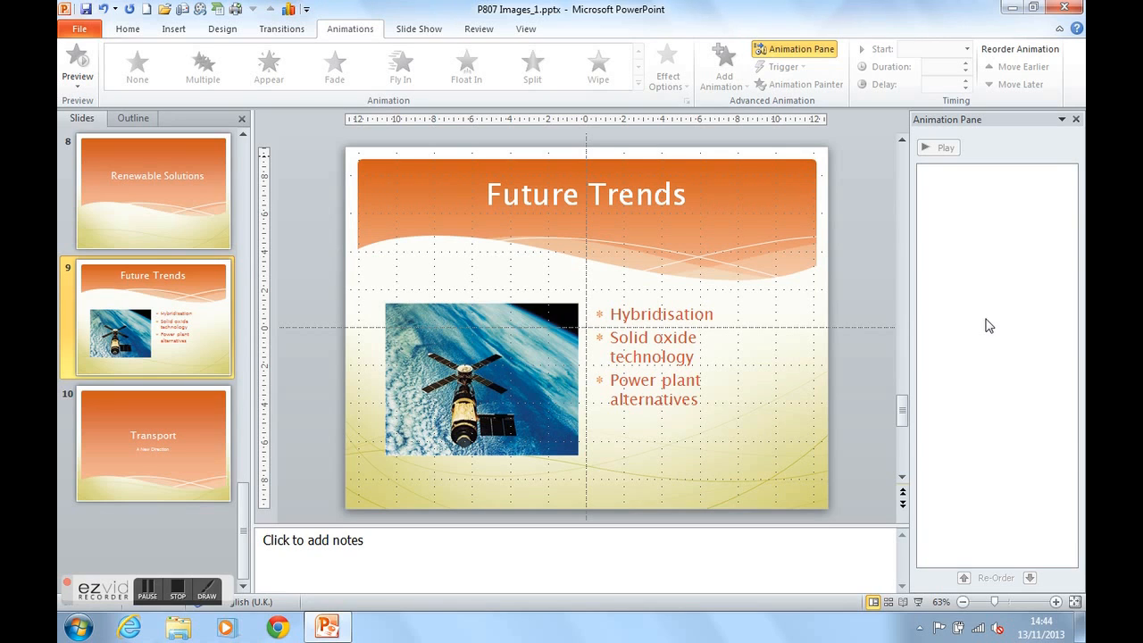
mouse_move(532, 357)
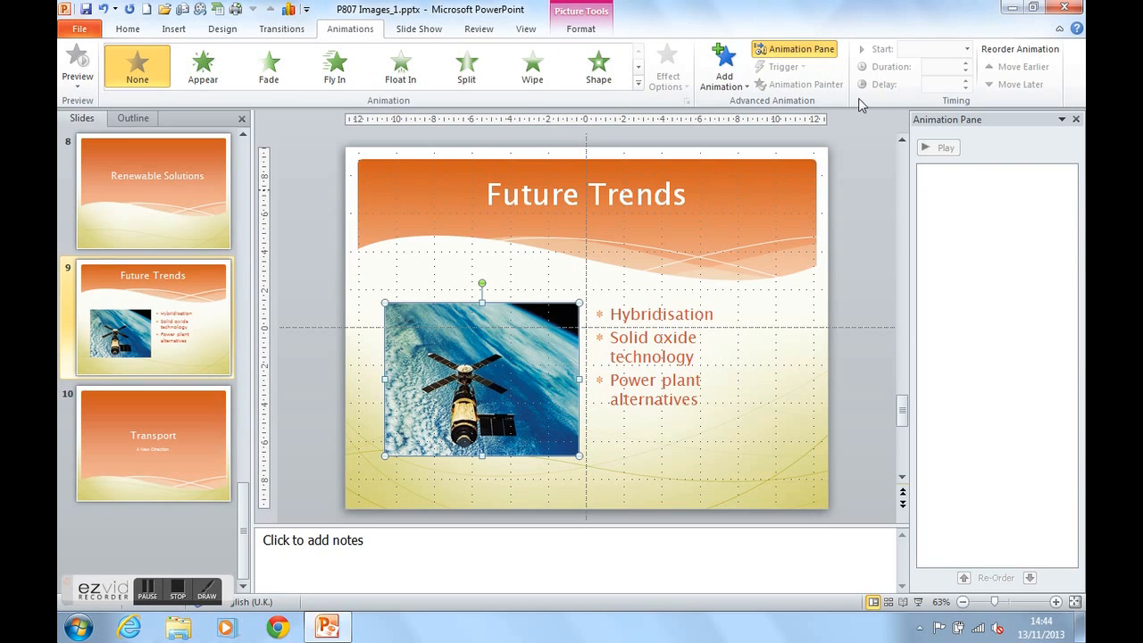
left_click(724, 68)
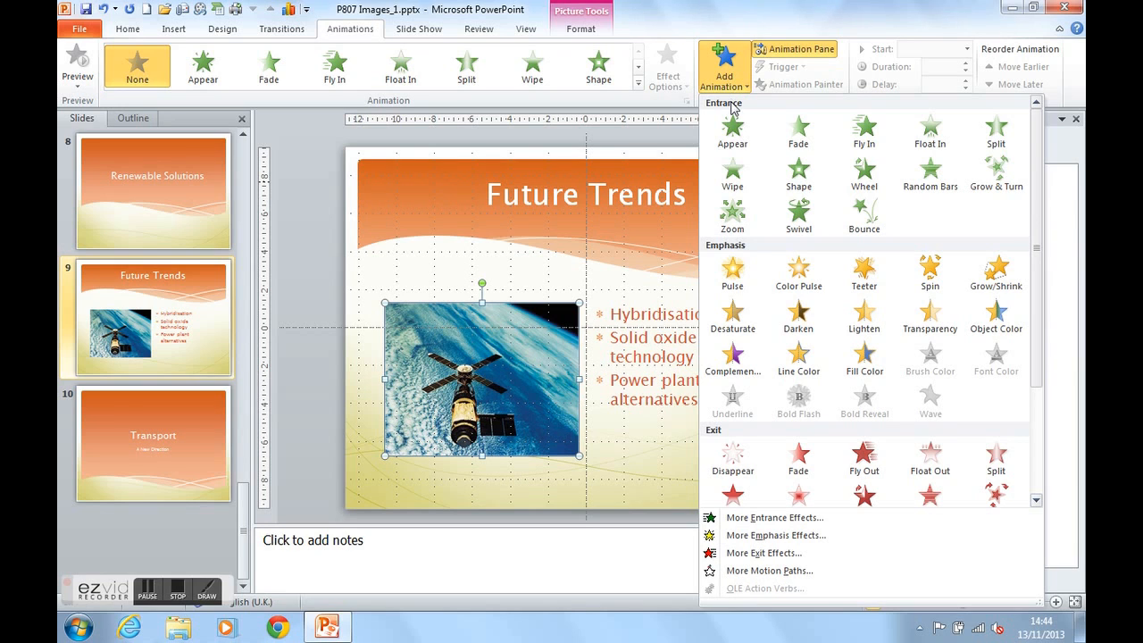
mouse_move(732, 111)
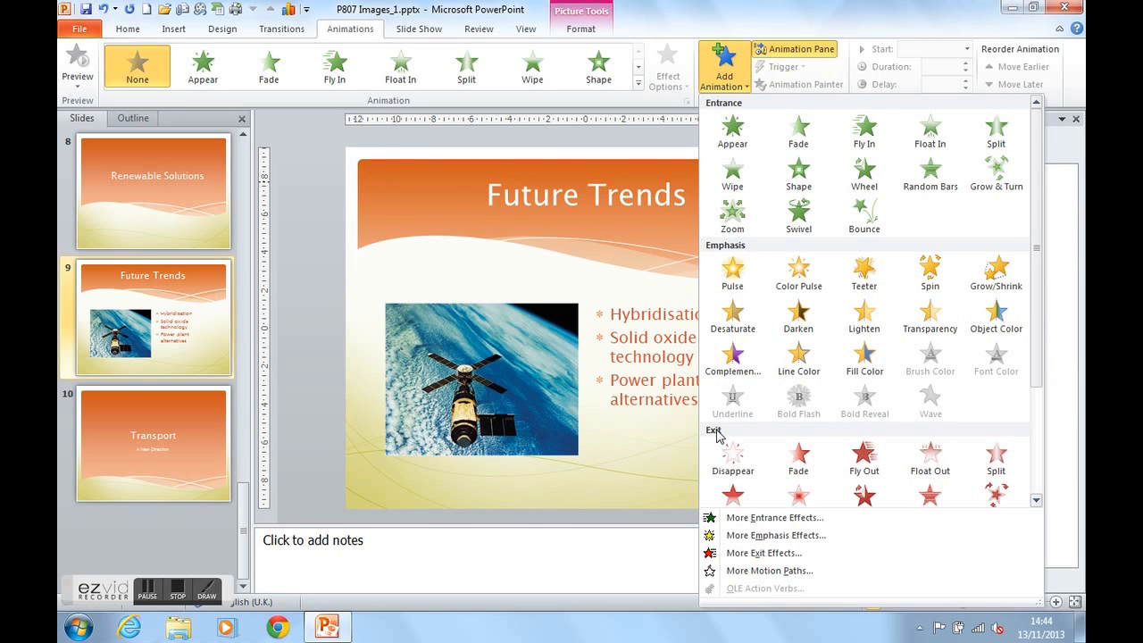
left_click(481, 379)
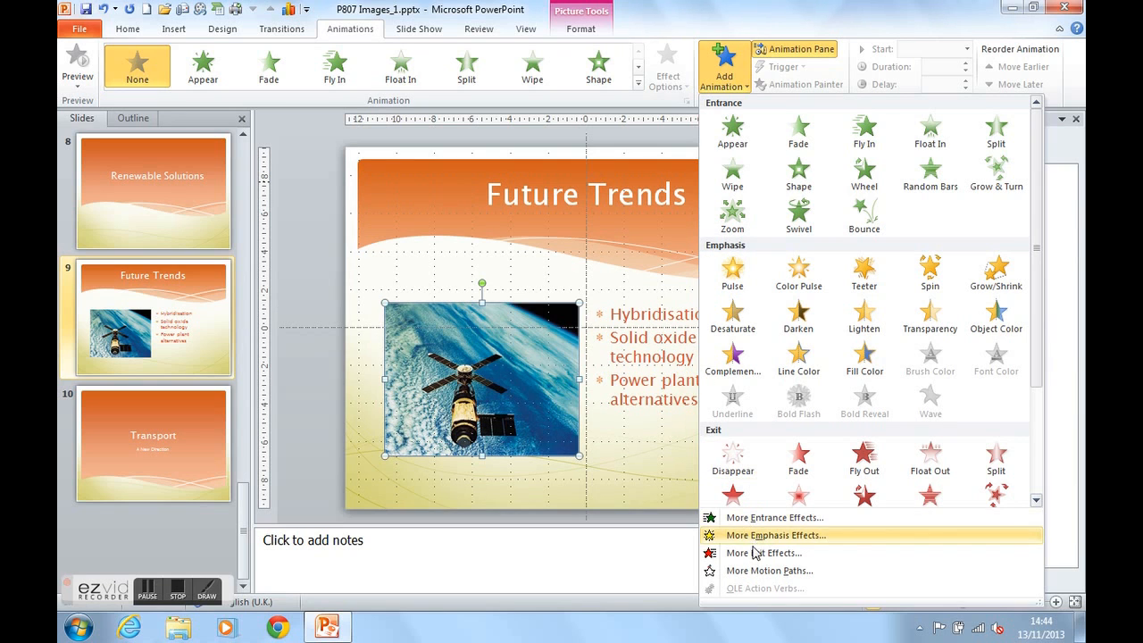
mouse_move(772, 518)
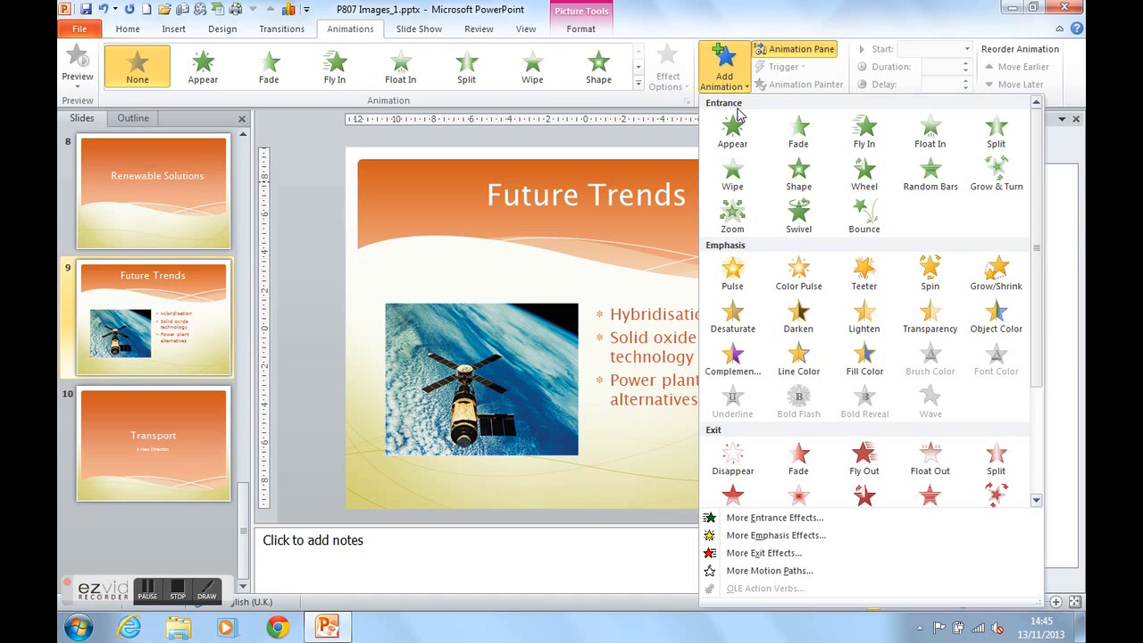
- Apply a Zoom entrance effect to the satellite picture as the slide's first animation
left_click(797, 129)
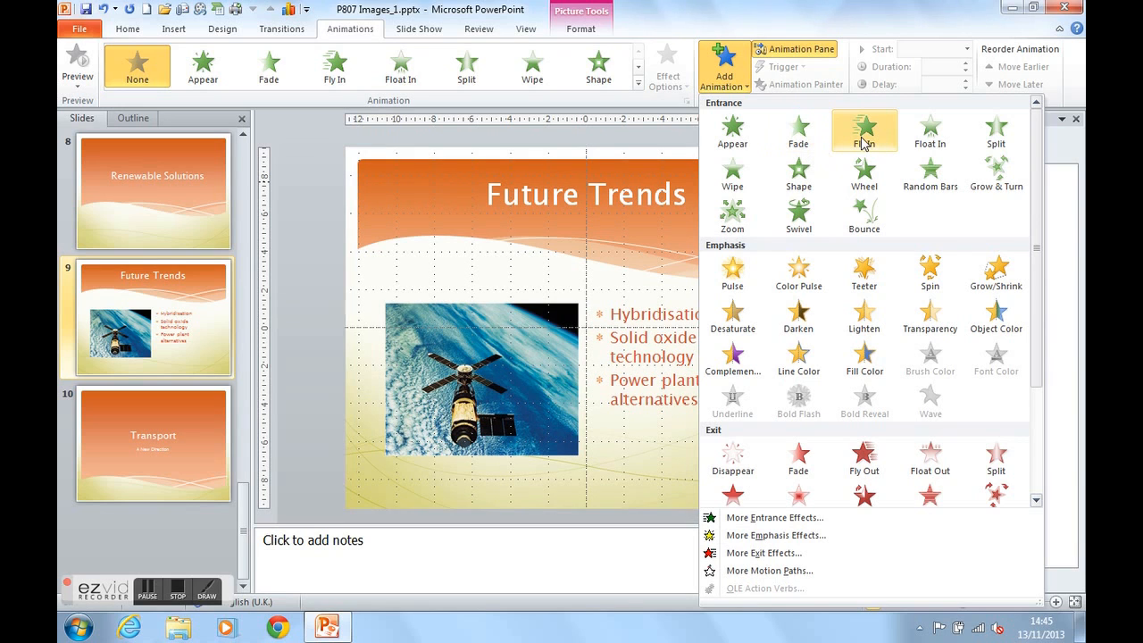
mouse_move(865, 129)
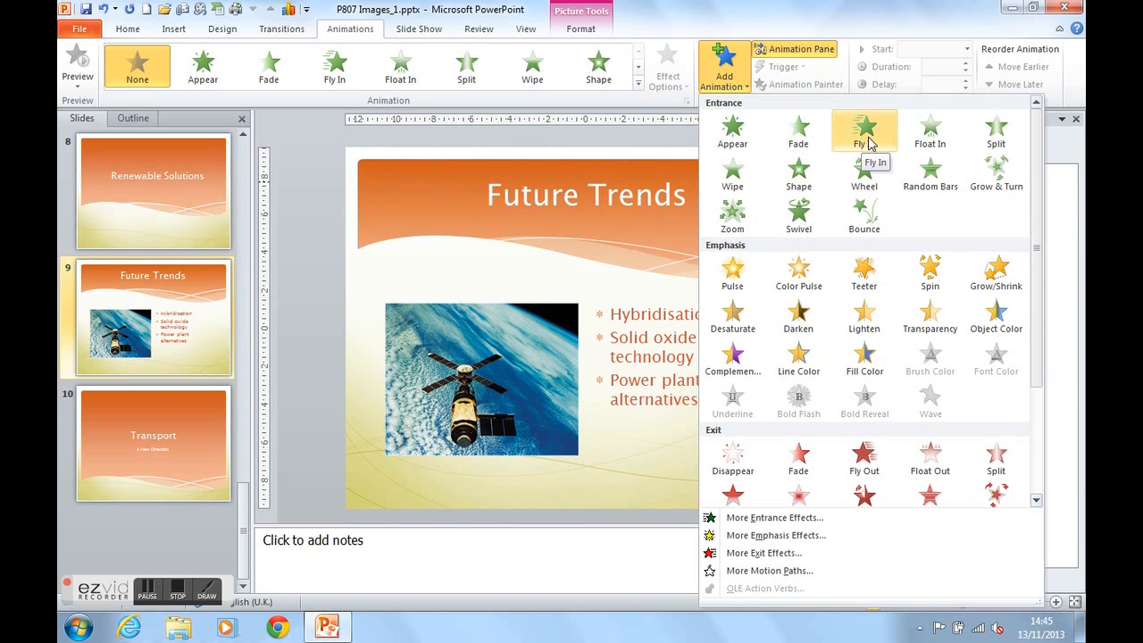
mouse_move(997, 175)
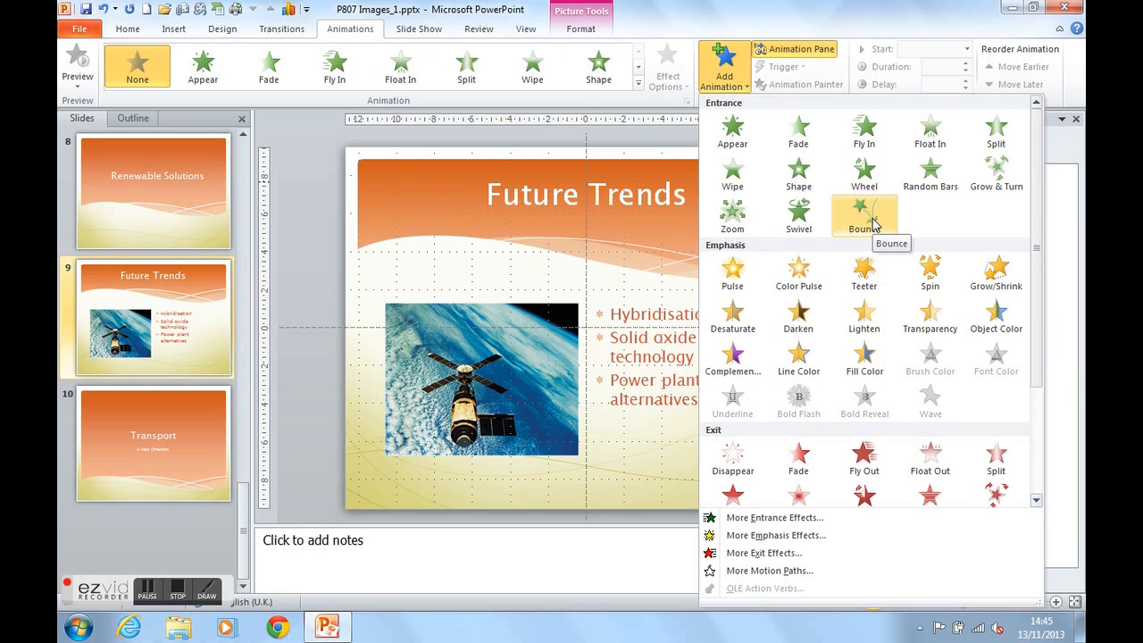
mouse_move(732, 215)
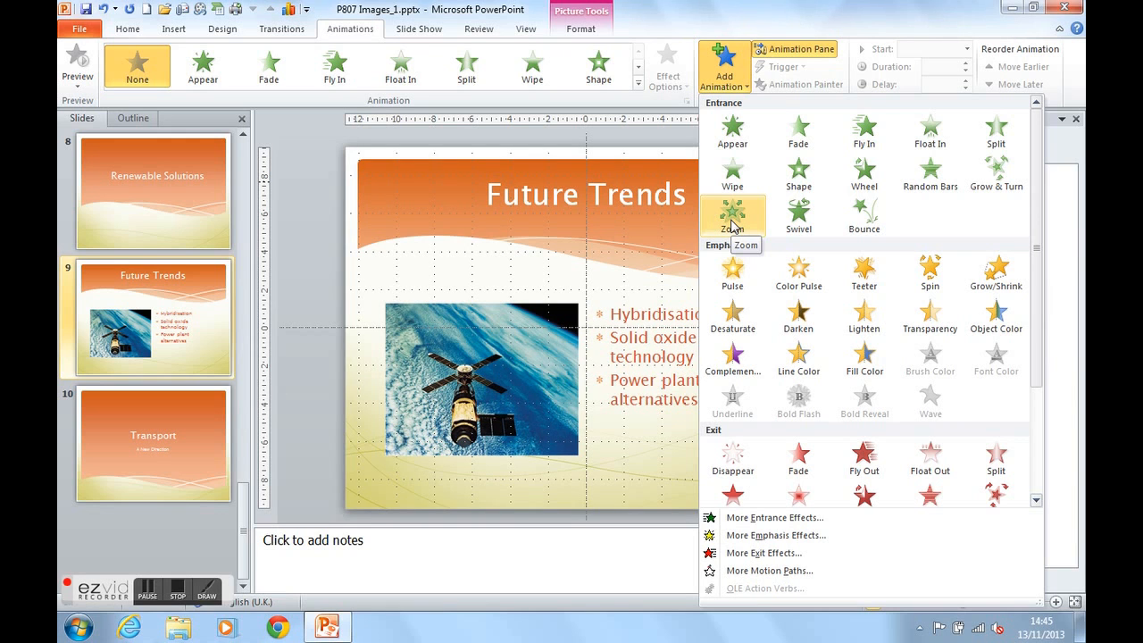
left_click(733, 215)
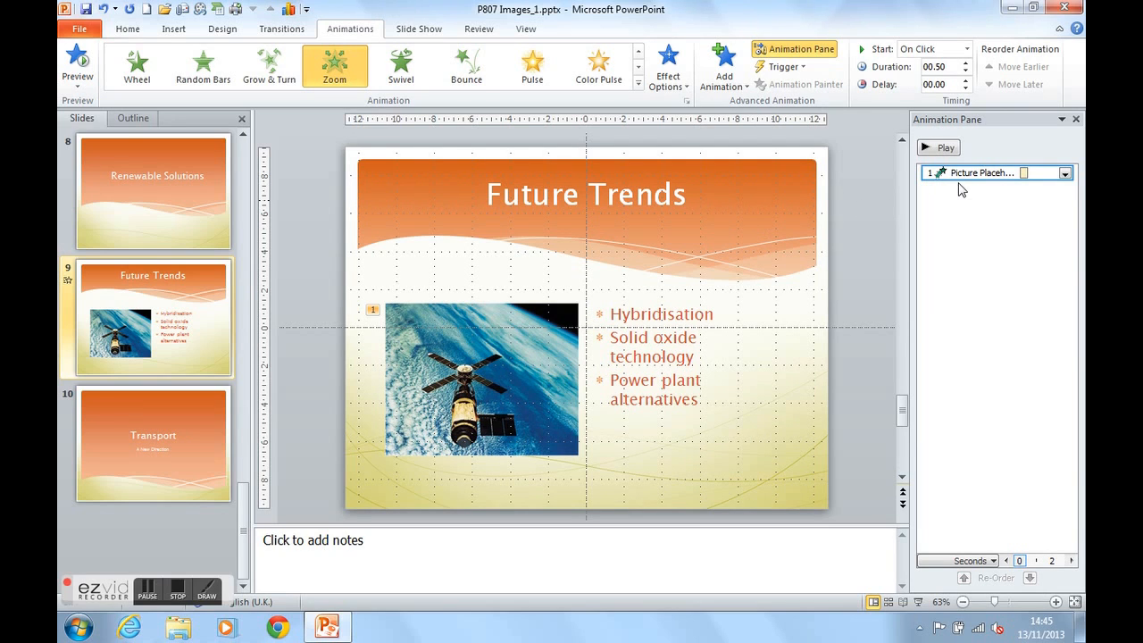
mouse_move(982, 172)
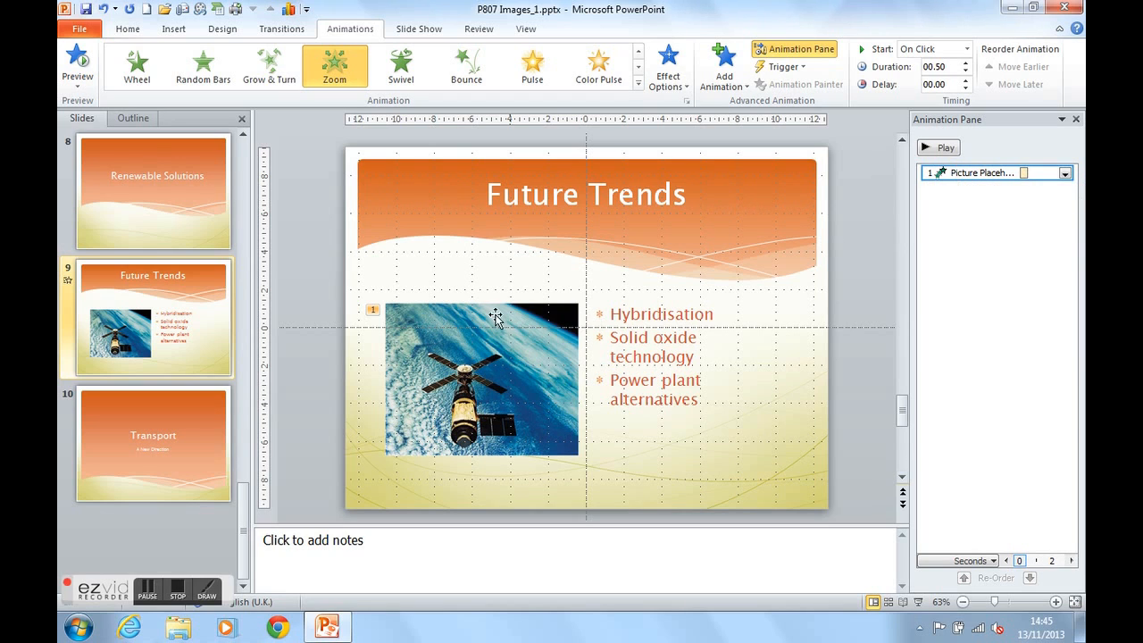
- Add a Teeter emphasis effect to the satellite picture as its second animation
left_click(481, 375)
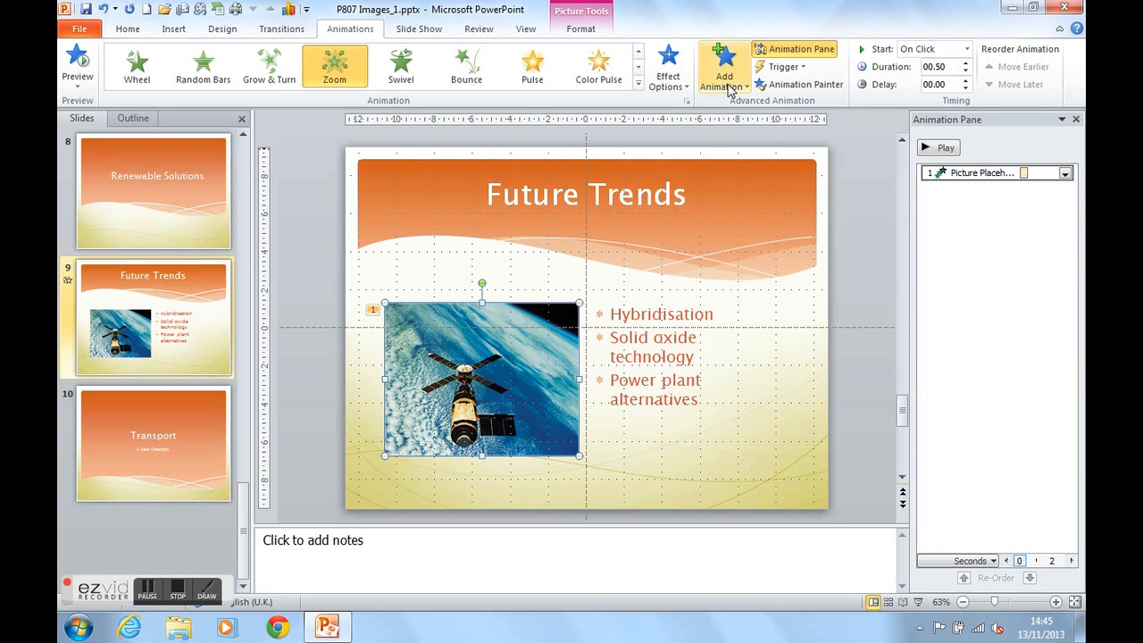
left_click(723, 68)
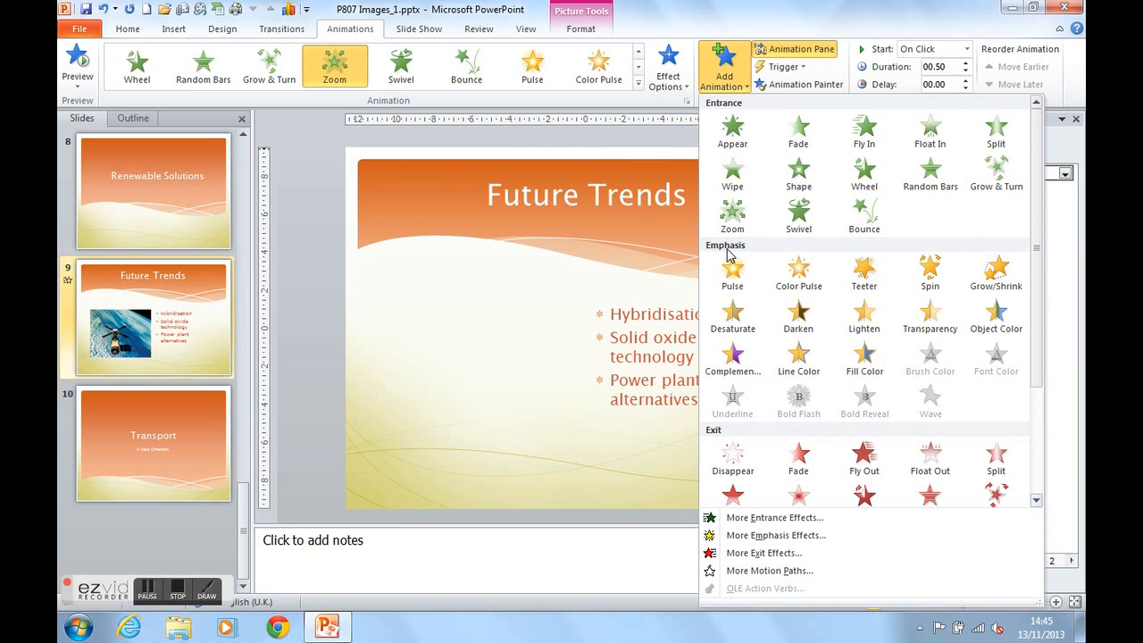
left_click(865, 271)
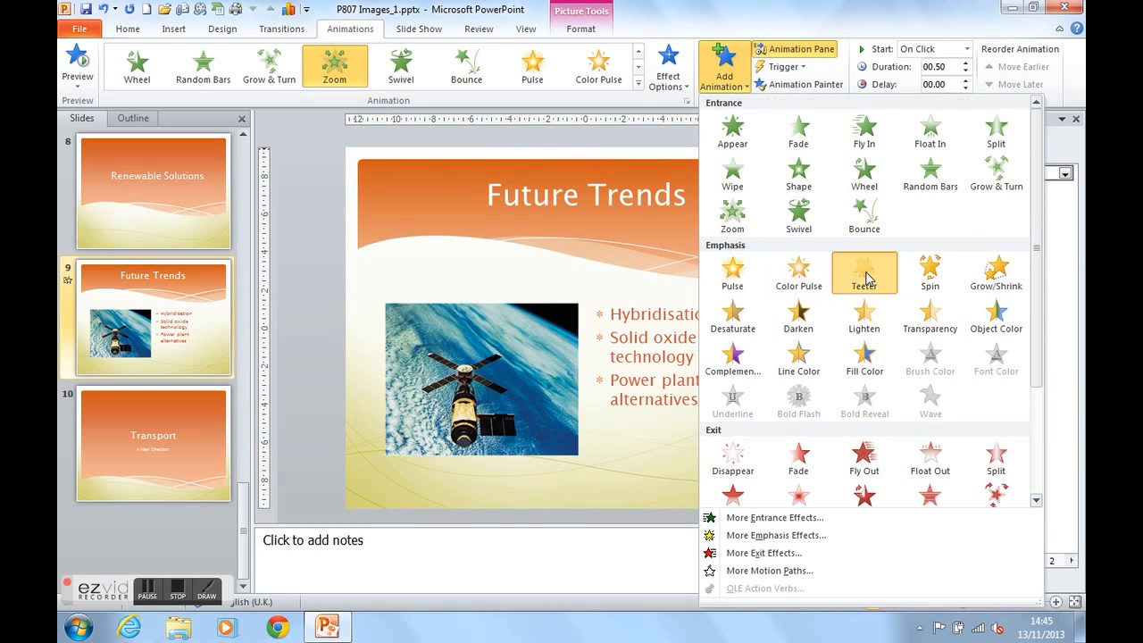
left_click(865, 272)
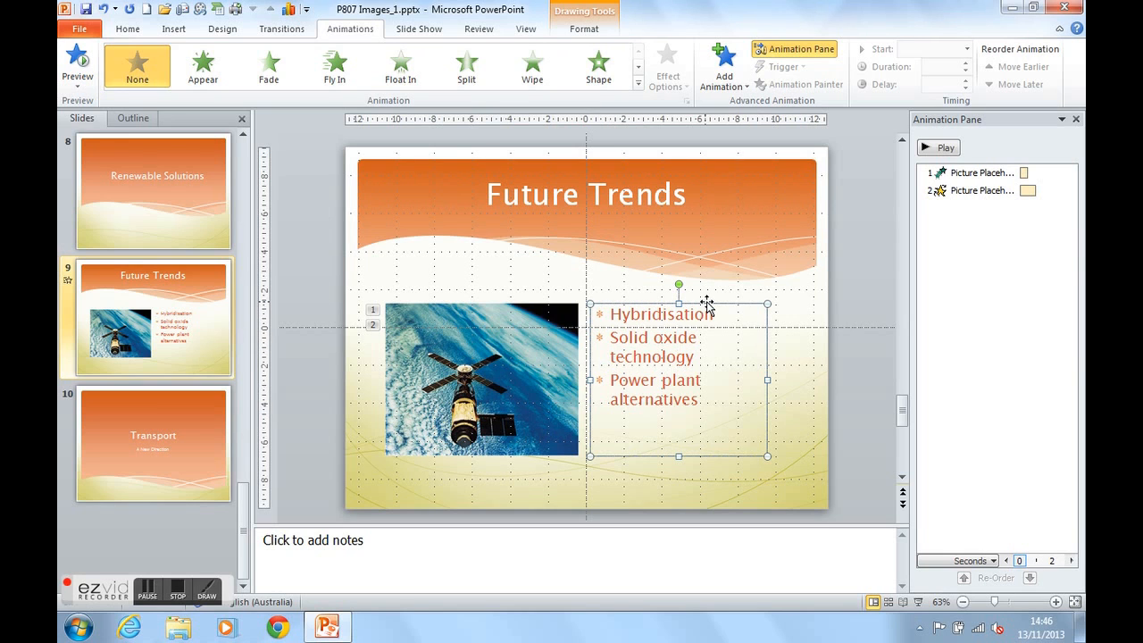
mouse_move(721, 118)
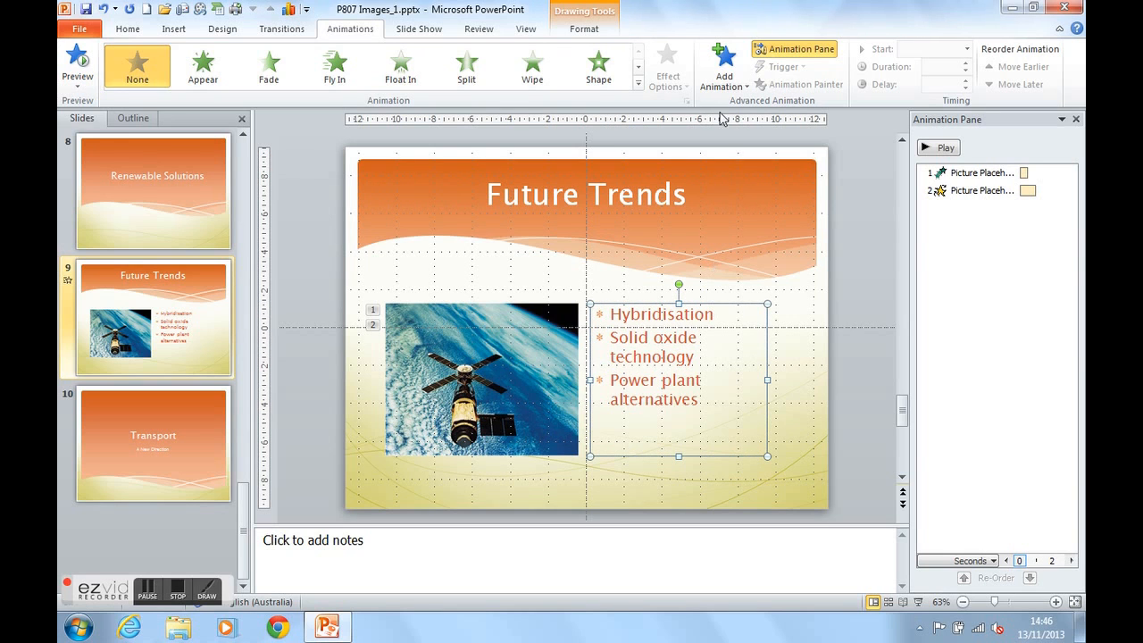
- Apply a Boomerang entrance effect to the bullet text from the full entrance effects list
left_click(723, 64)
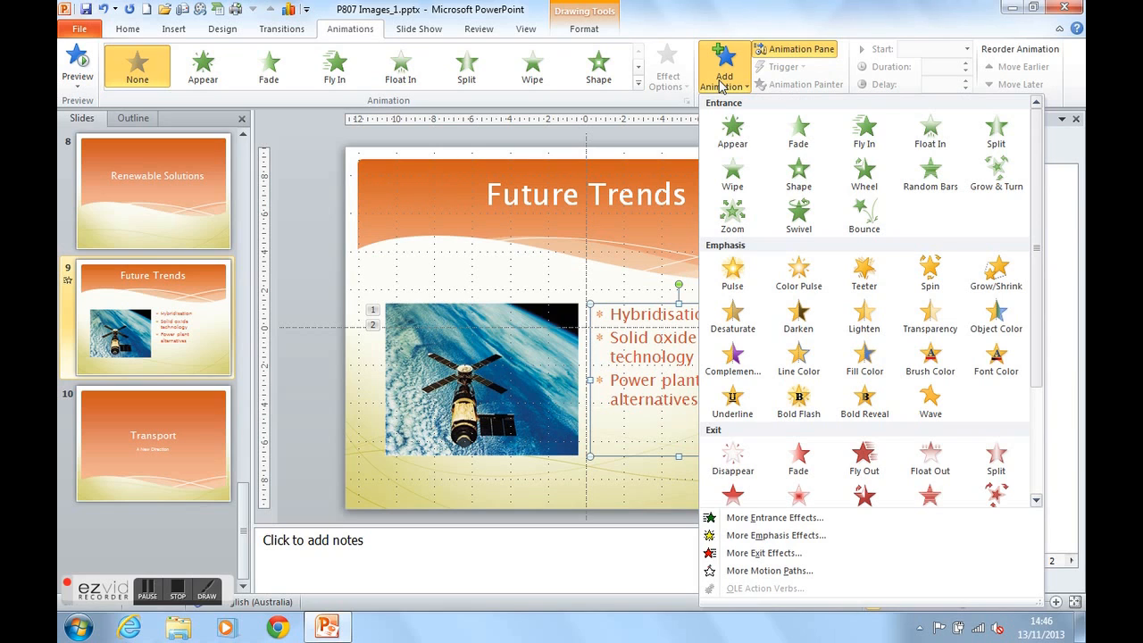
mouse_move(774, 518)
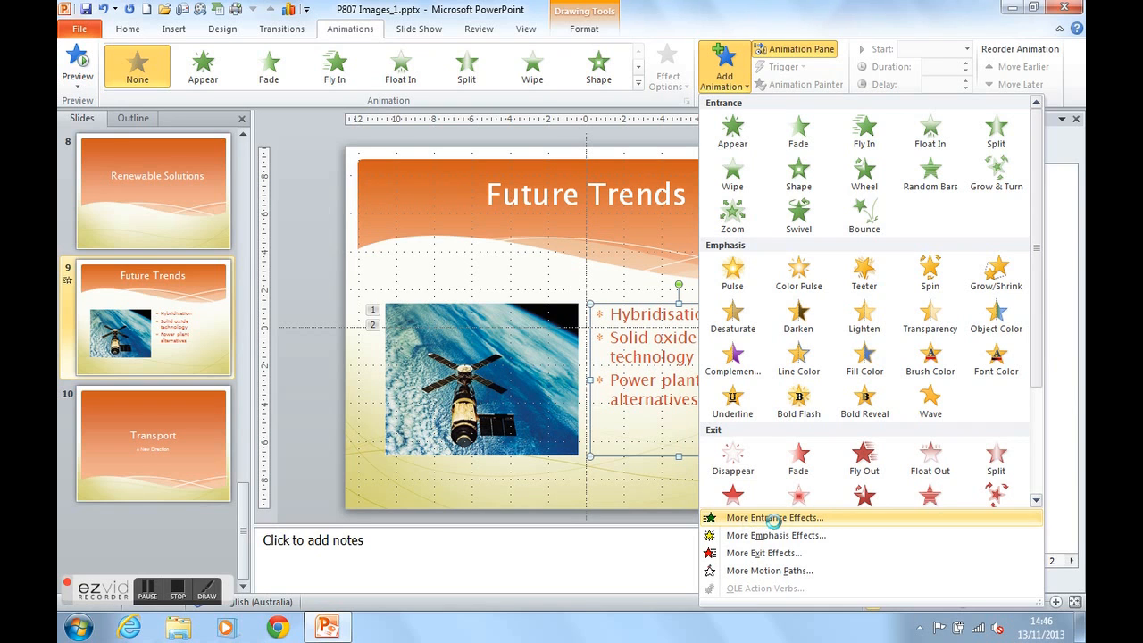
left_click(774, 518)
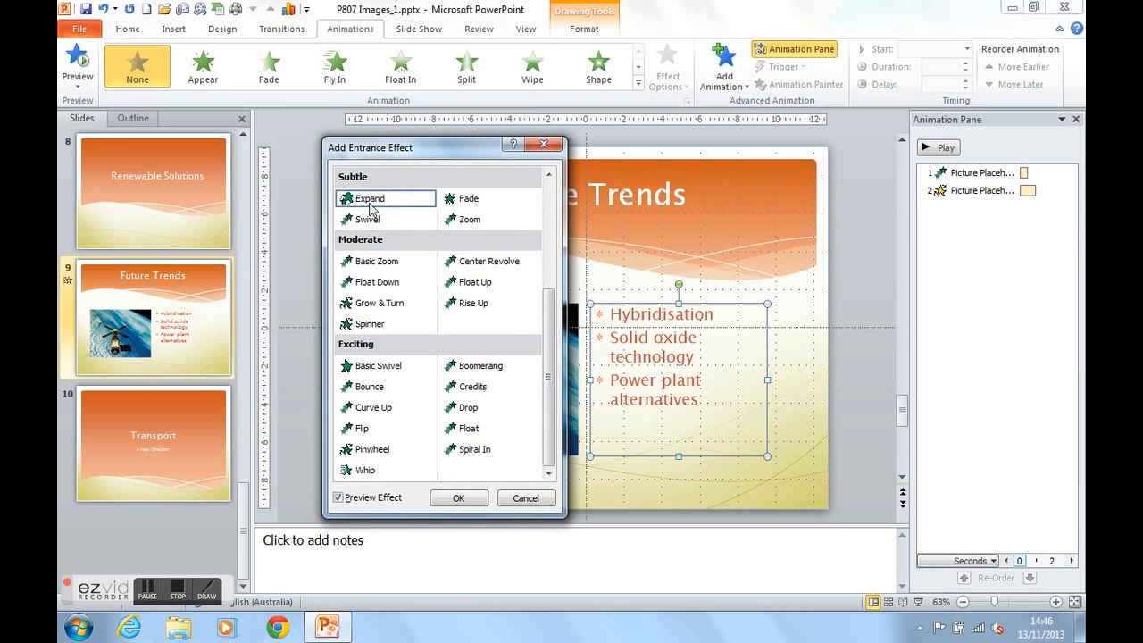
mouse_move(376, 350)
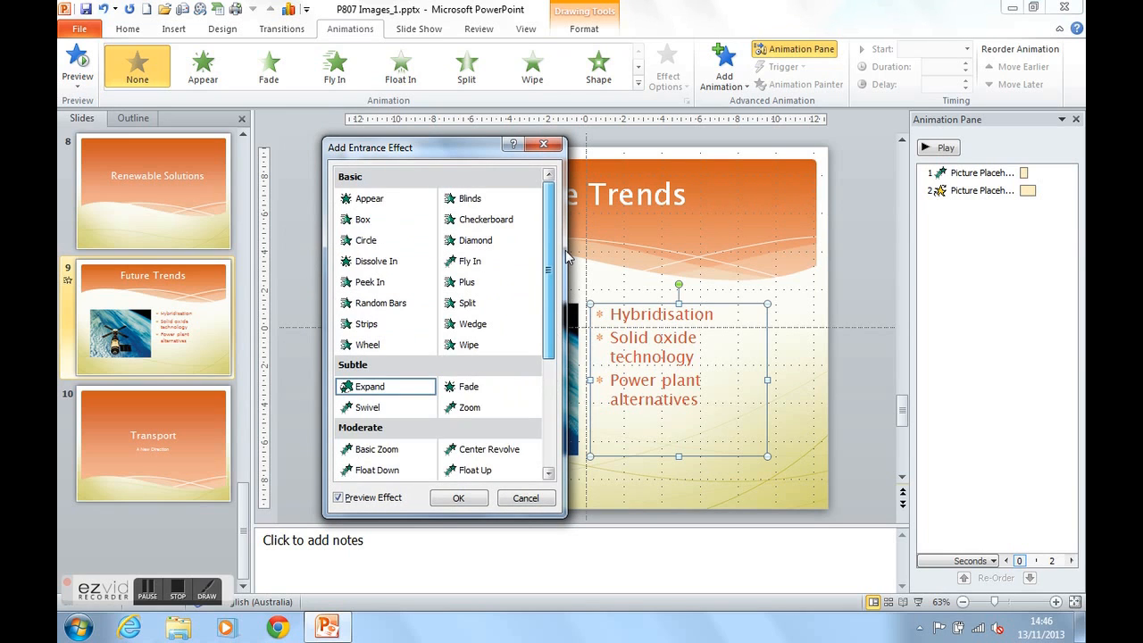
scroll("down", 3)
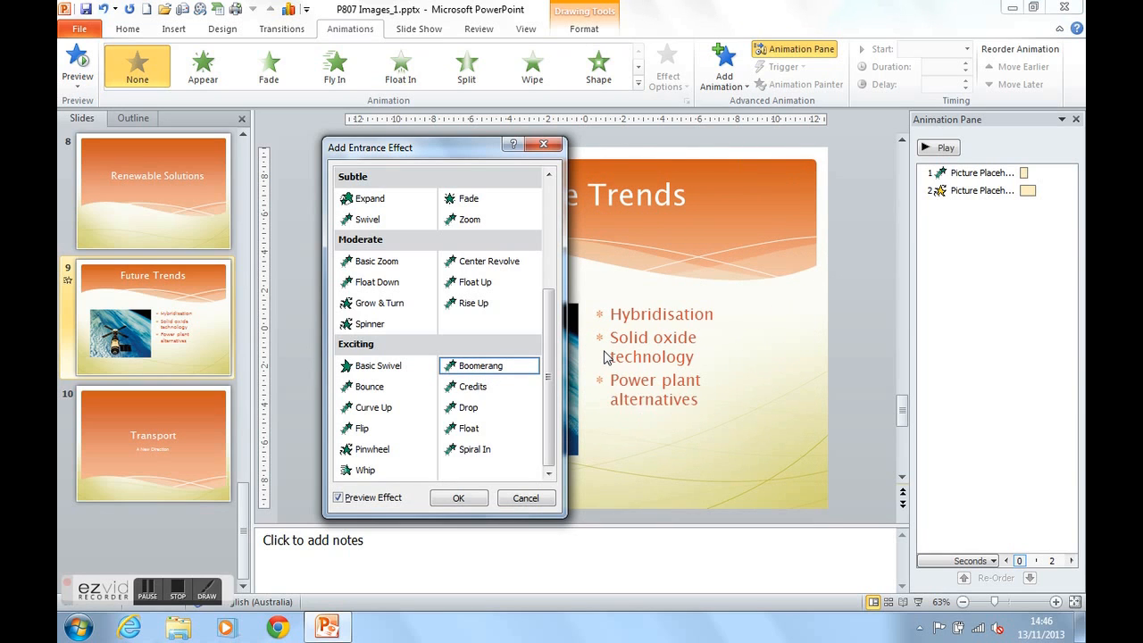
left_click(652, 357)
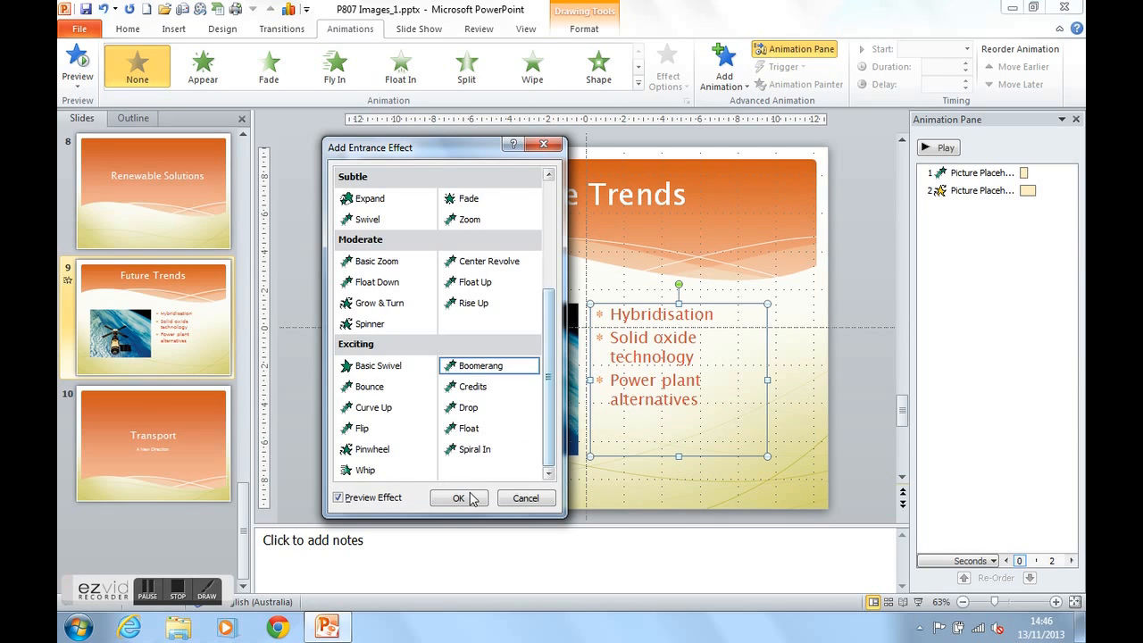
left_click(457, 497)
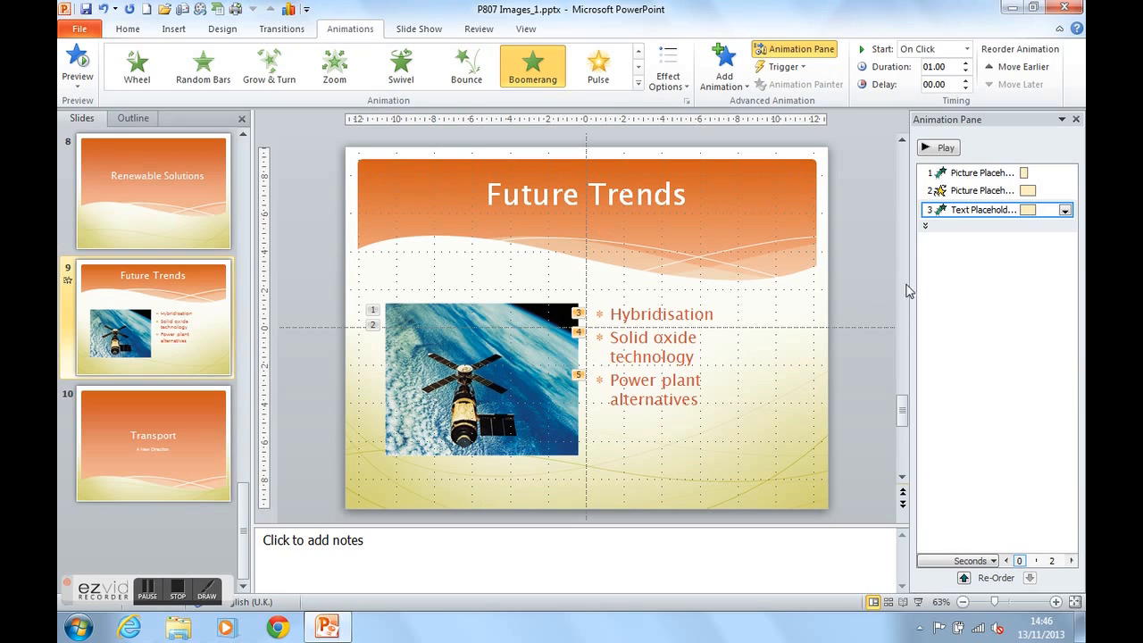
- Expand the bullet animation to show Hybridisation, Solid oxide and Power plant as separate steps
left_click(926, 225)
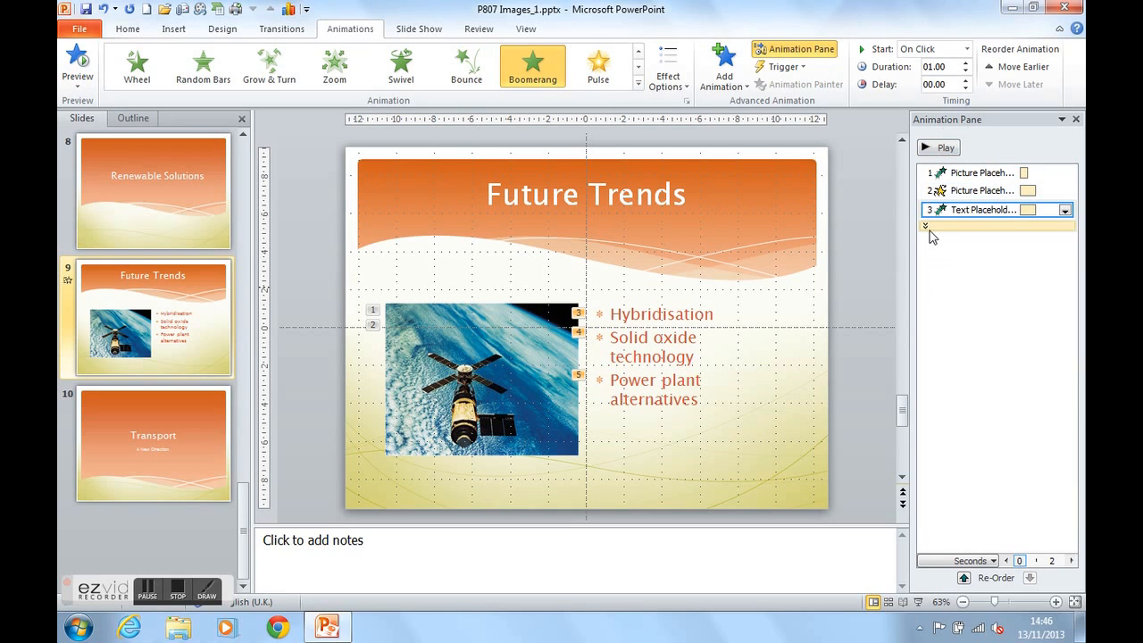
mouse_move(926, 230)
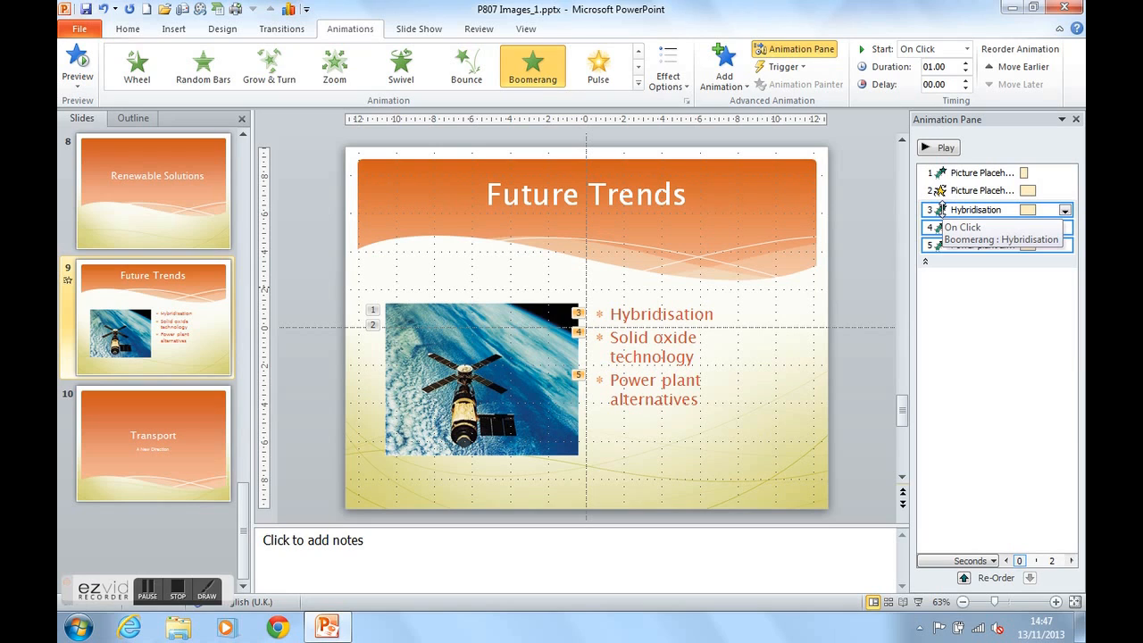
left_click(979, 227)
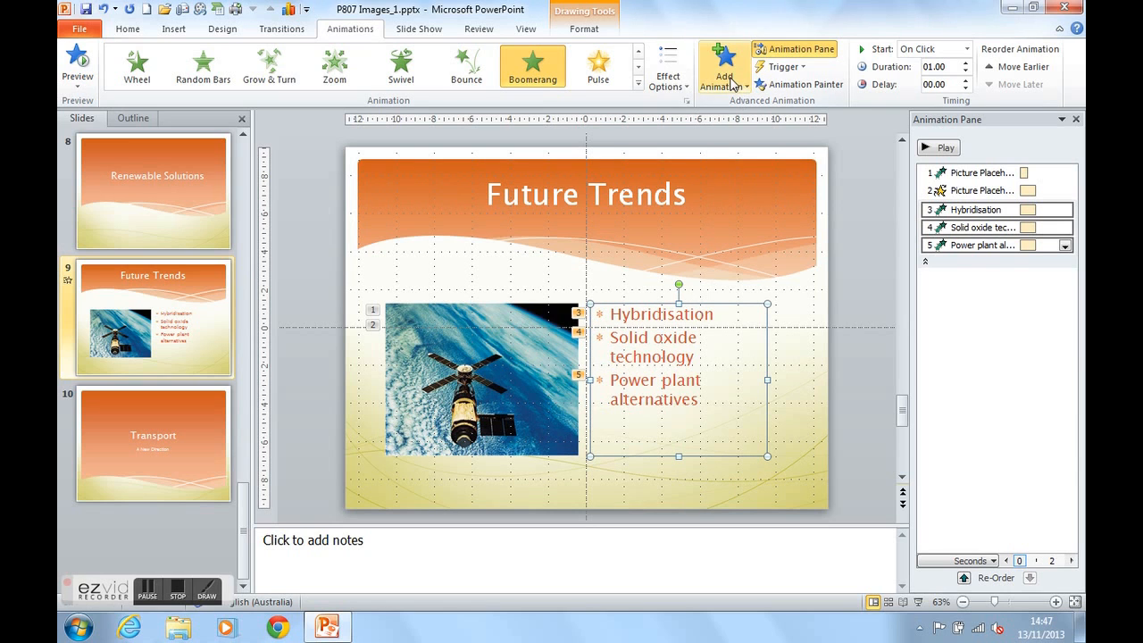
- Add a Wave emphasis effect from the Exciting group to the bullet text
left_click(723, 68)
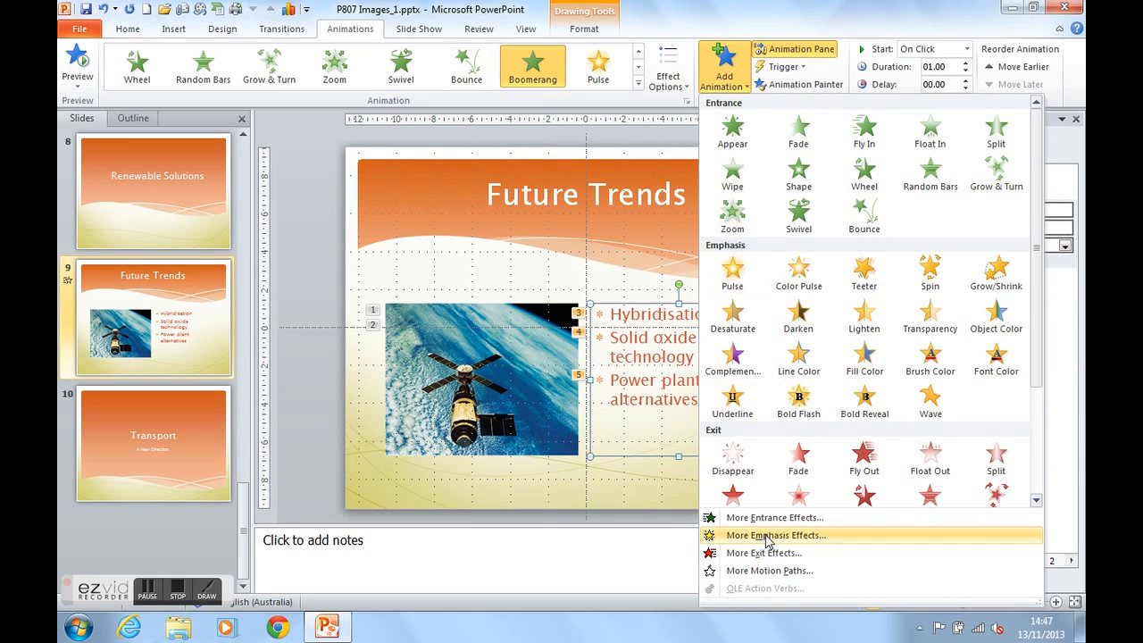
mouse_move(795, 543)
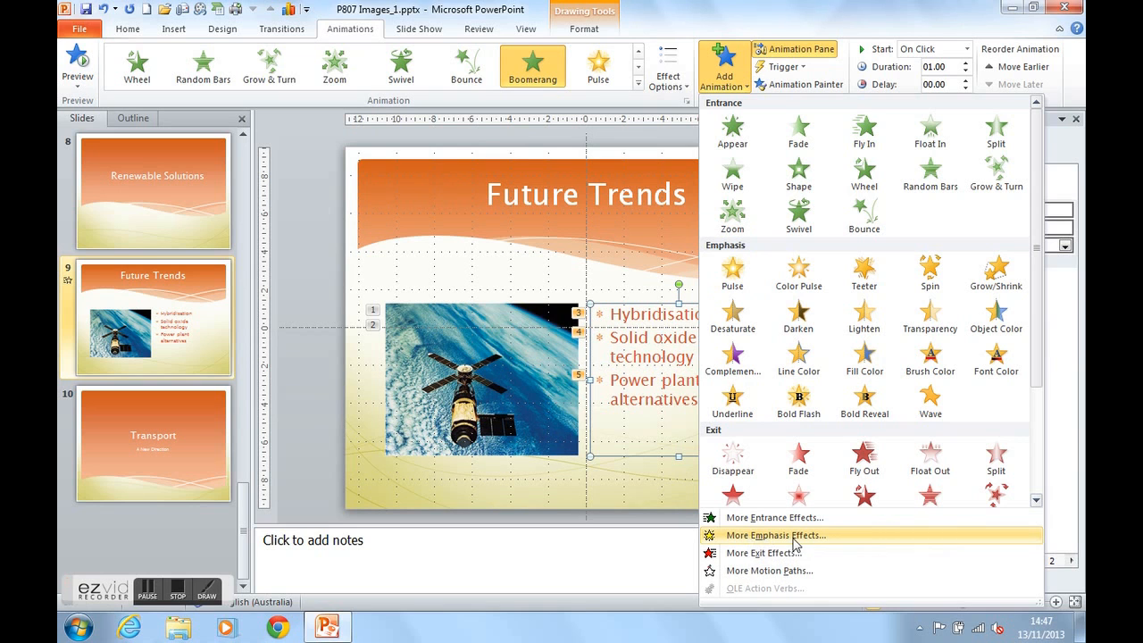
left_click(775, 536)
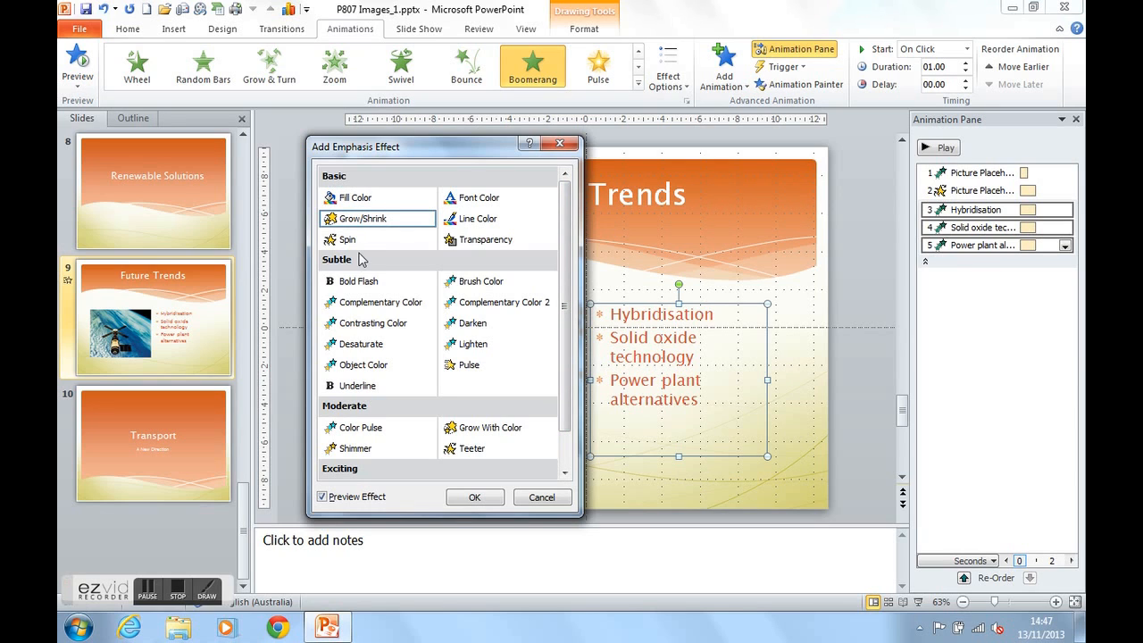
mouse_move(372, 411)
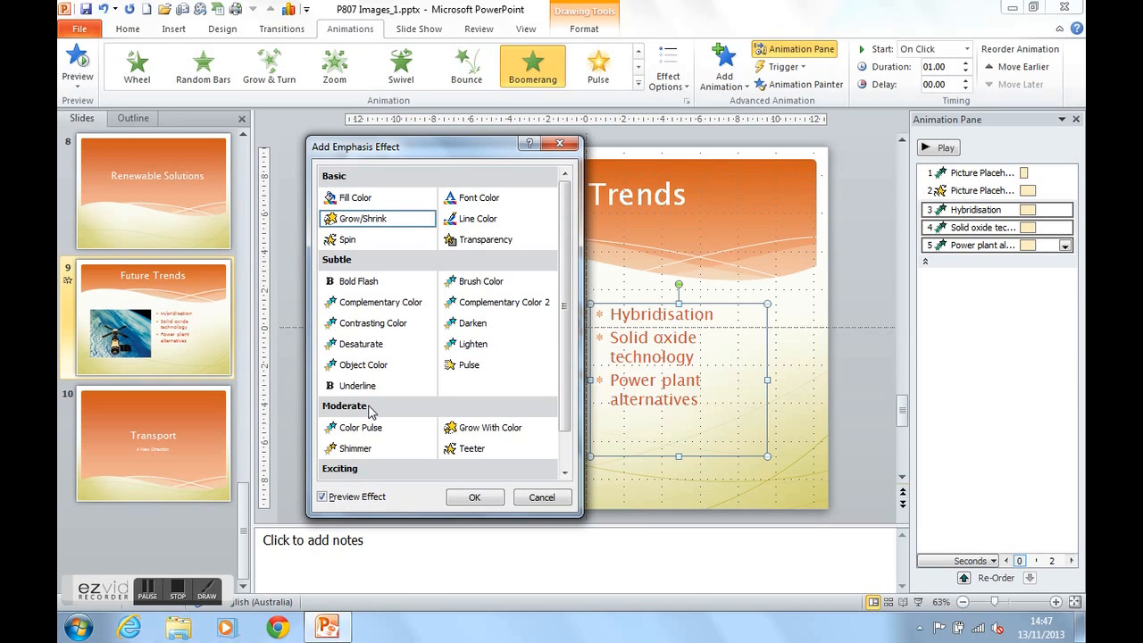
scroll("down", 3)
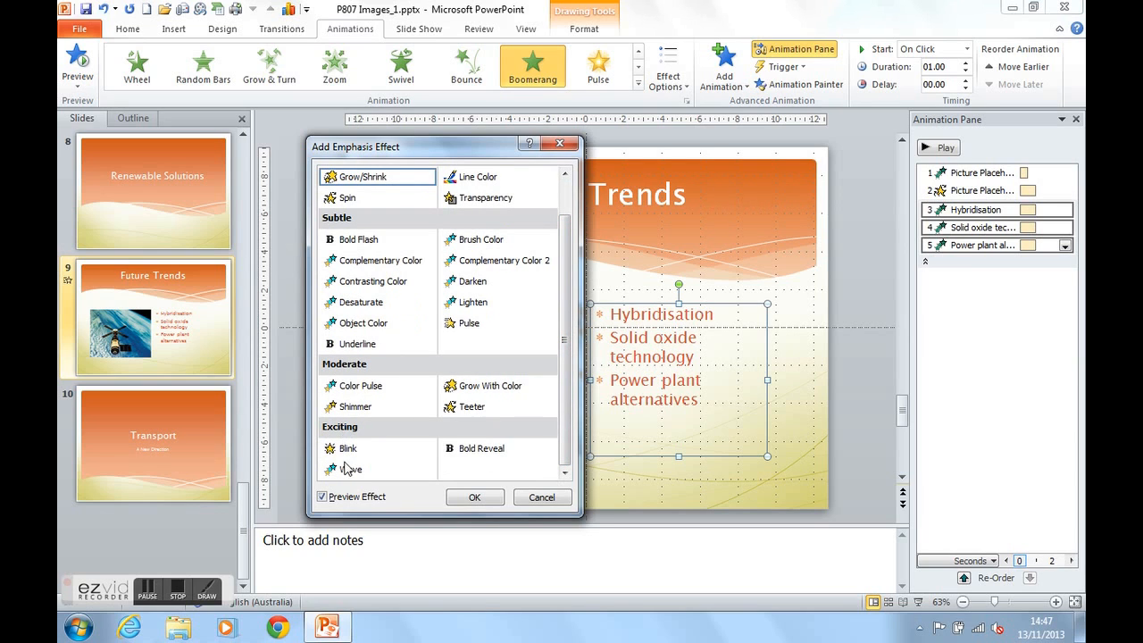
left_click(350, 468)
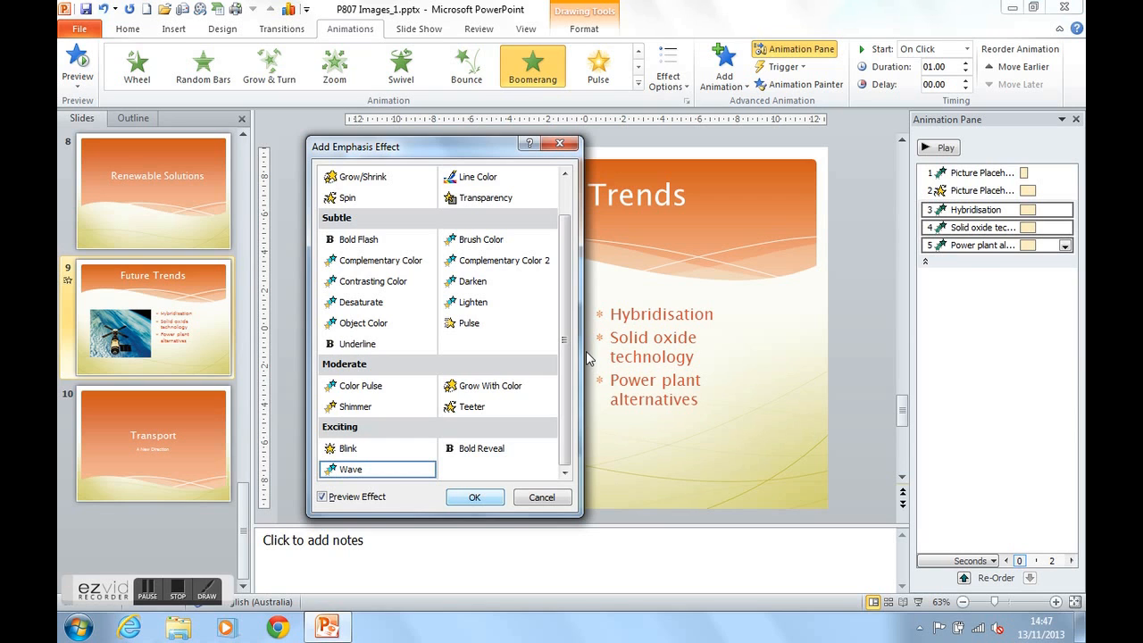
left_click(475, 496)
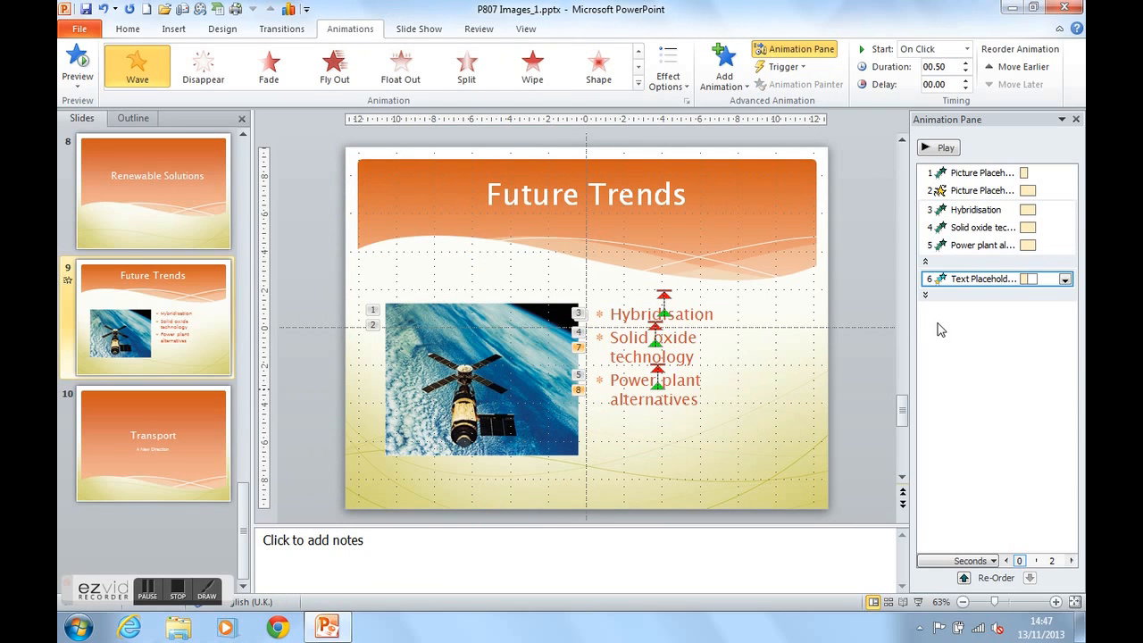
mouse_move(925, 301)
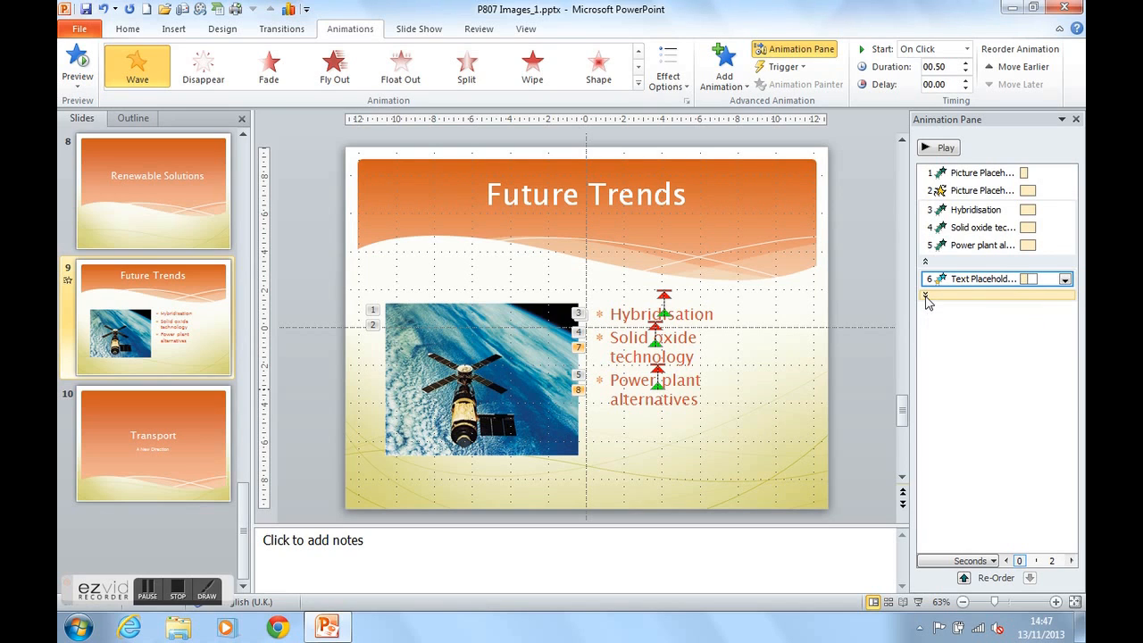
- Give the satellite picture a Pinwheel exit effect as the slide's final animation
left_click(974, 297)
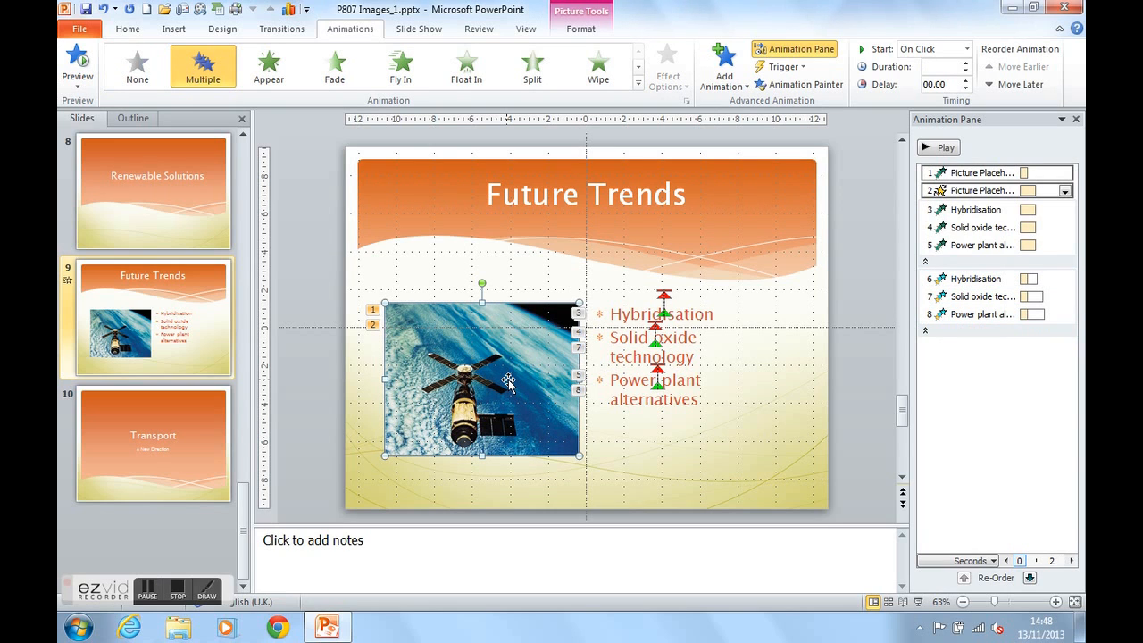
mouse_move(500, 391)
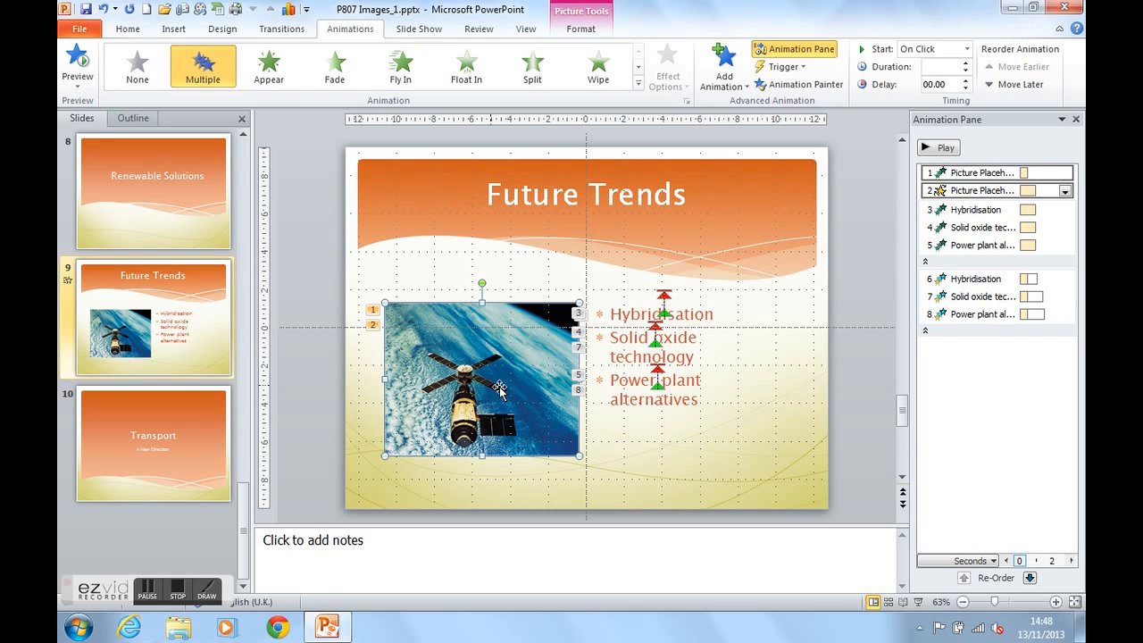
mouse_move(724, 68)
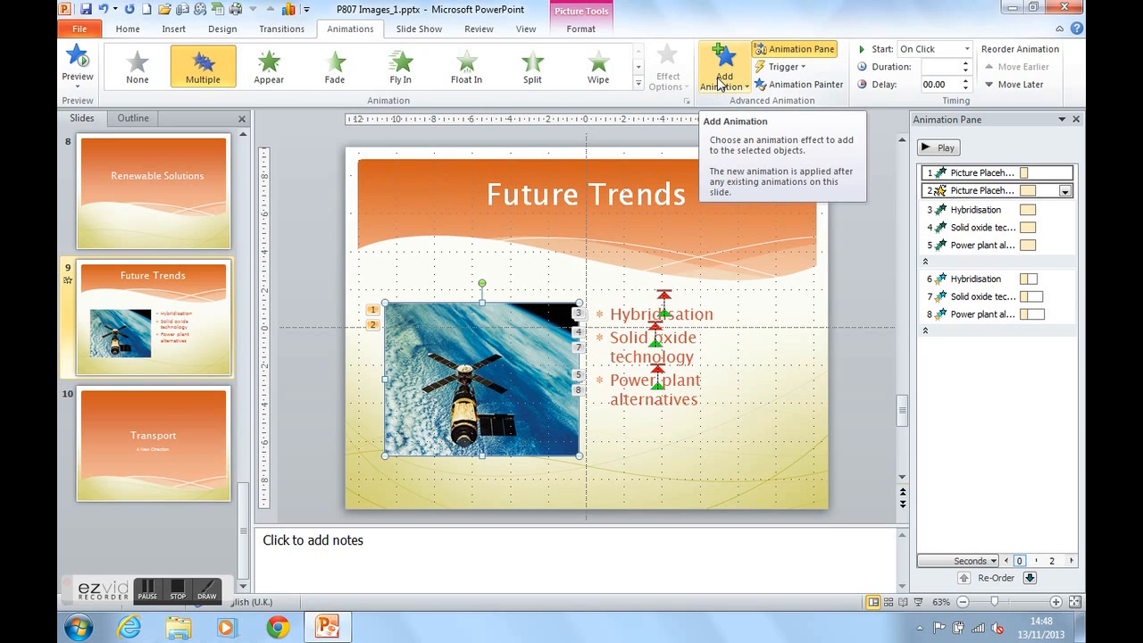
left_click(723, 68)
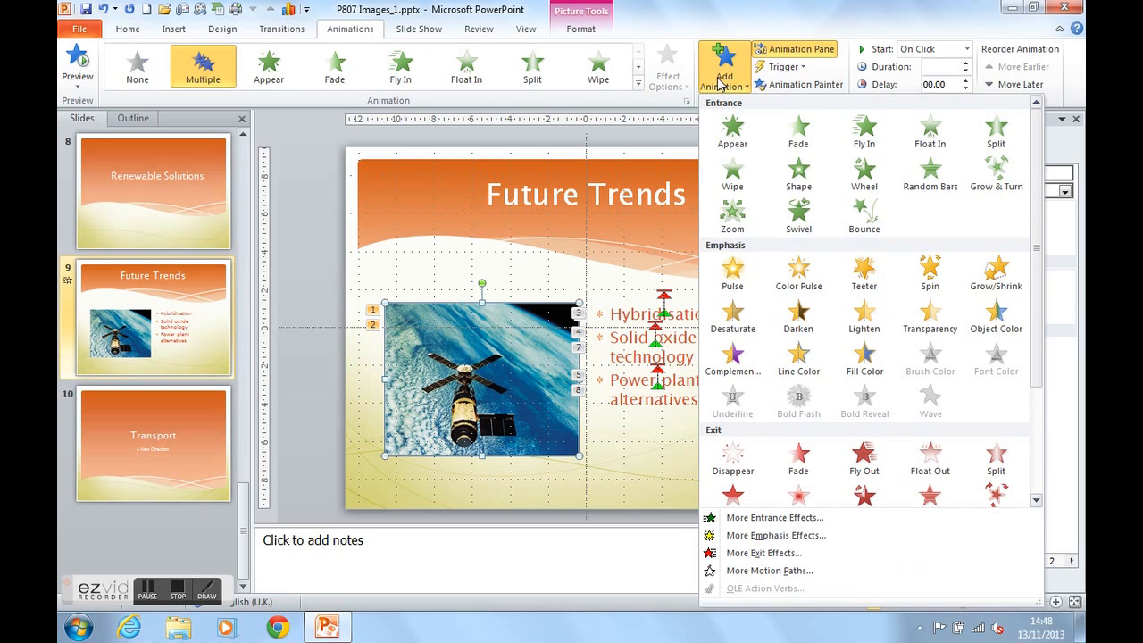
mouse_move(770, 572)
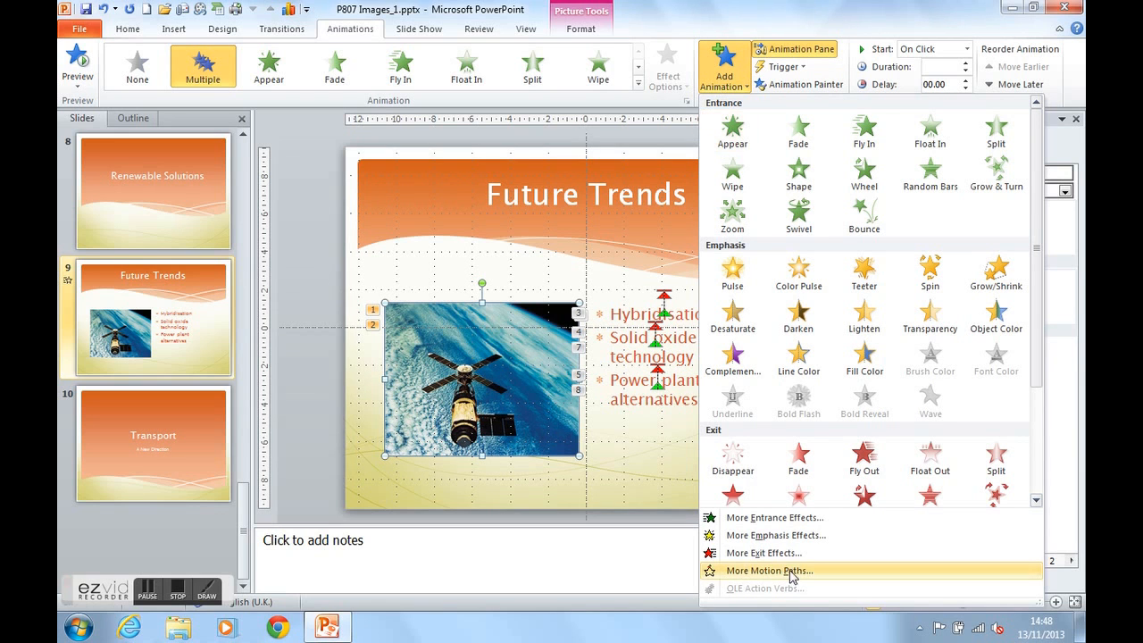
left_click(773, 554)
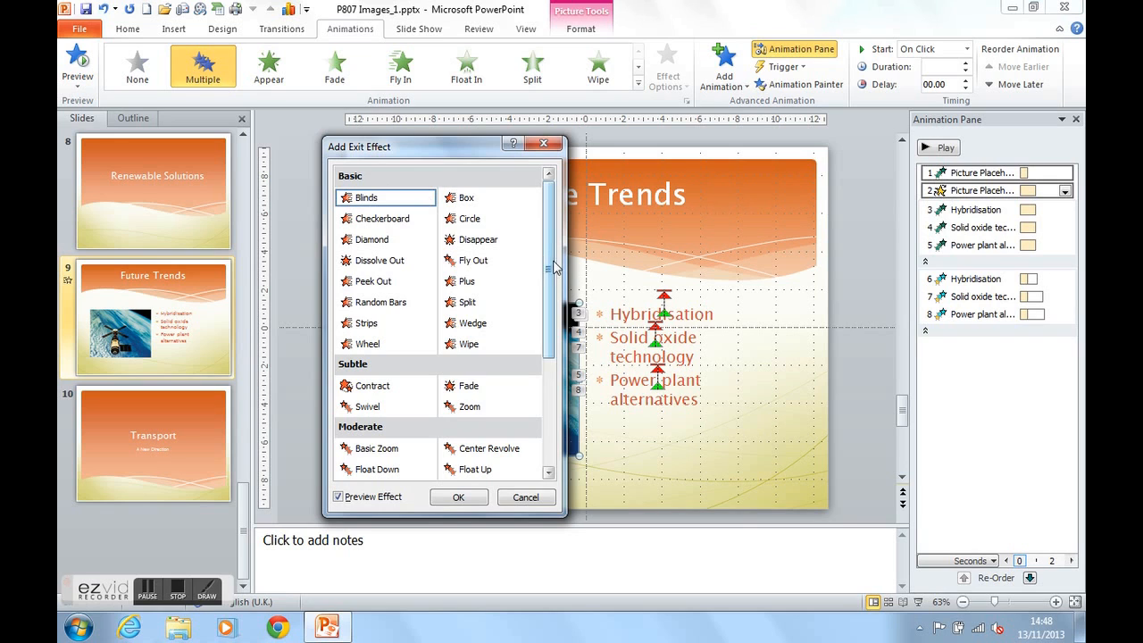
scroll("down", 3)
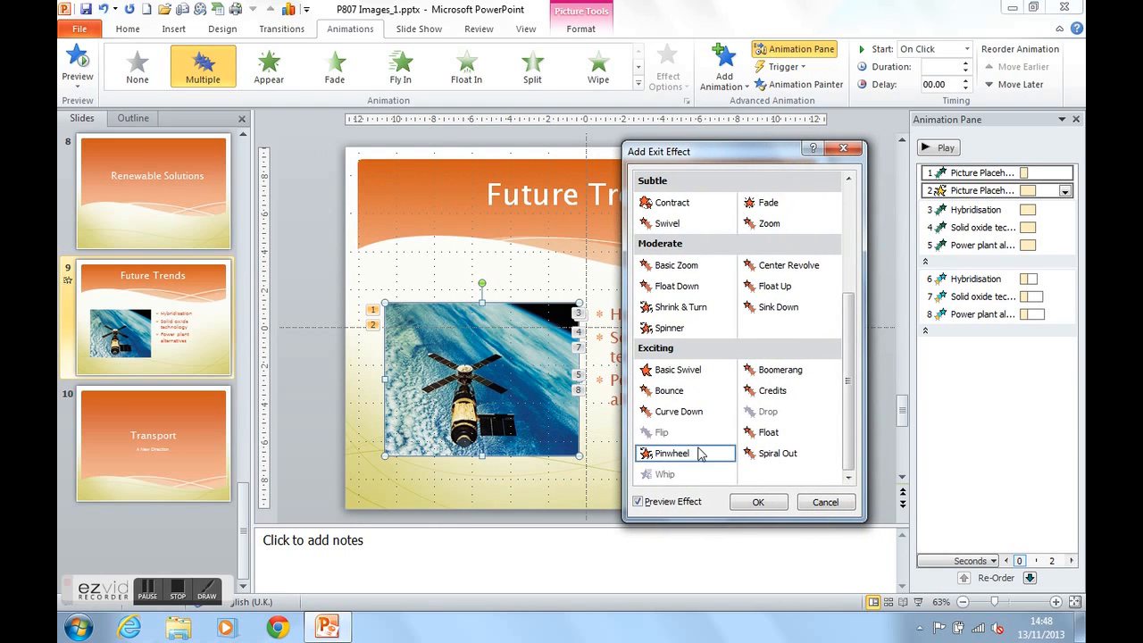
left_click(757, 500)
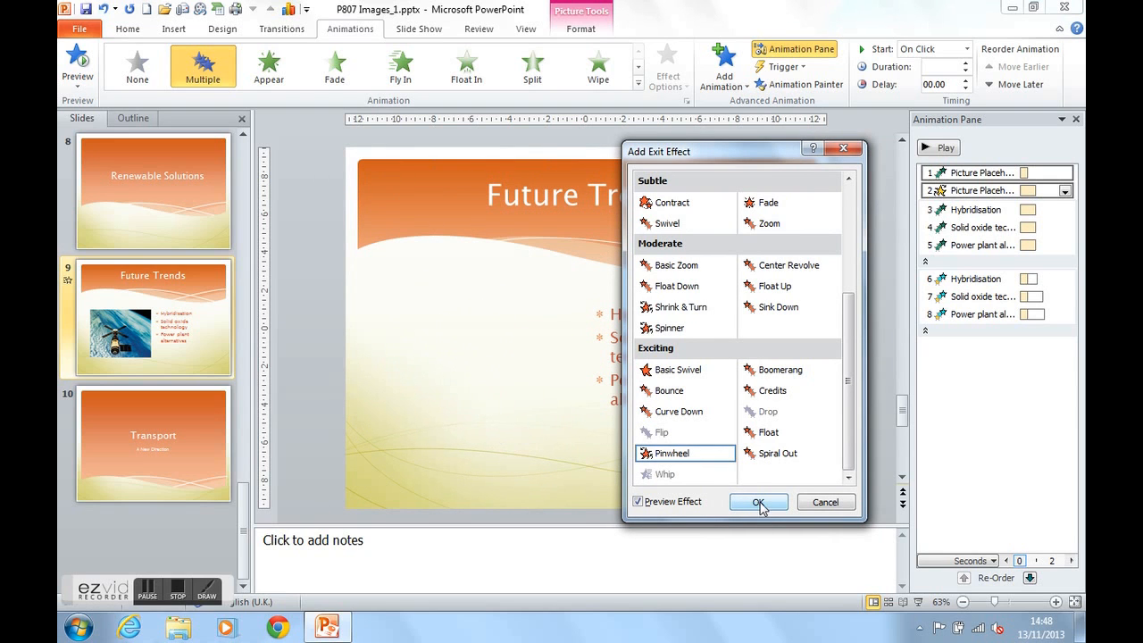
left_click(758, 500)
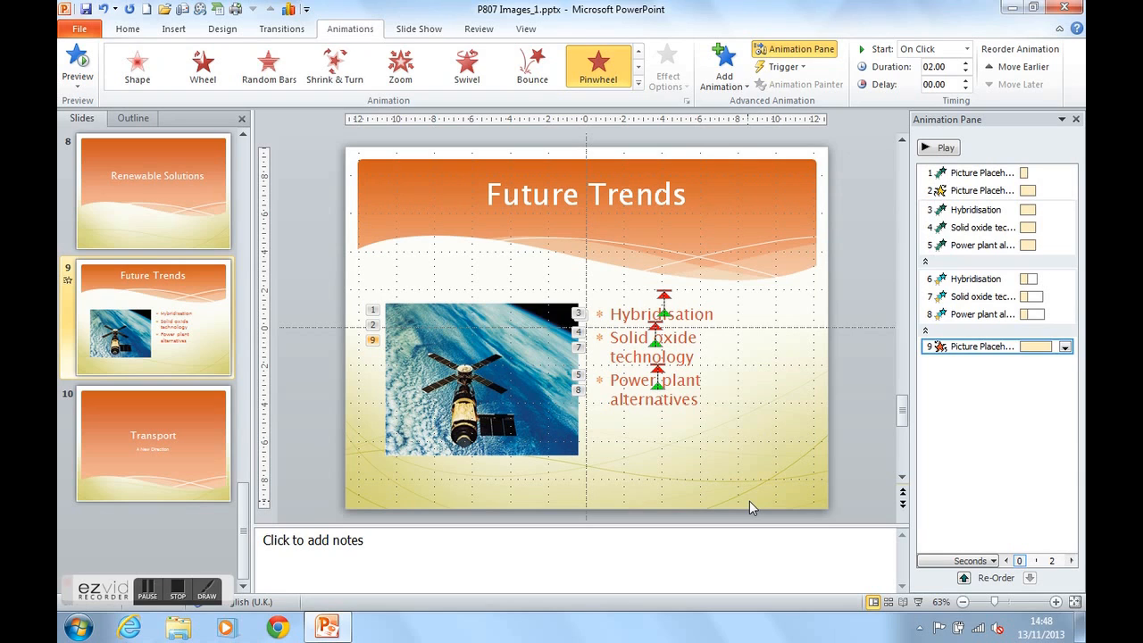
mouse_move(964, 346)
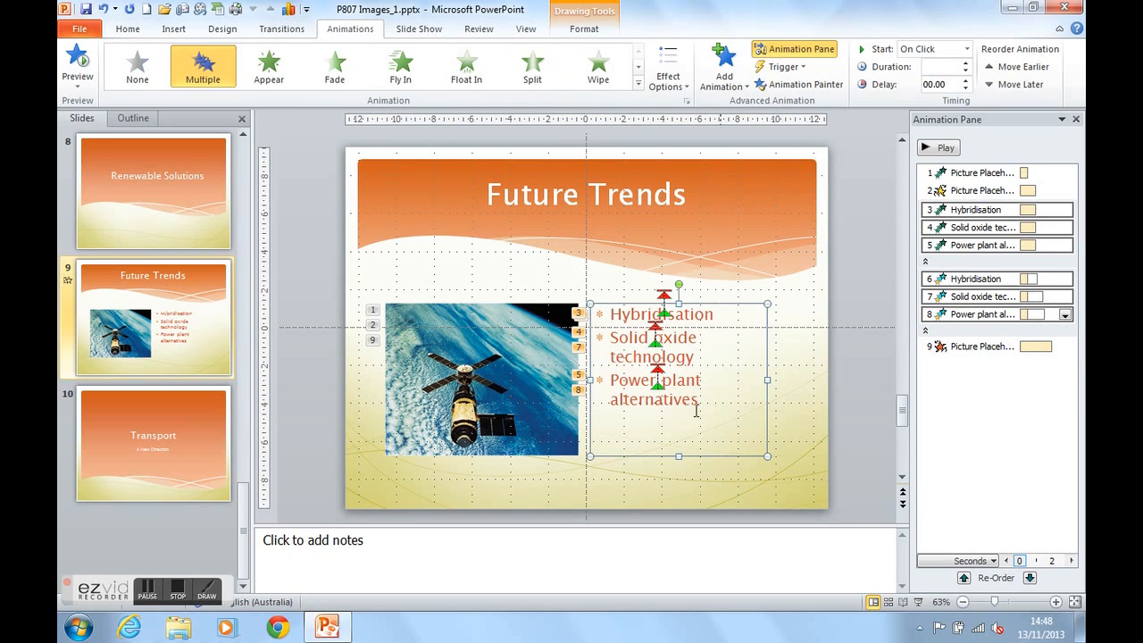
- Give the bullet text a Shrink & Turn exit effect as three more per-bullet animations
left_click(723, 68)
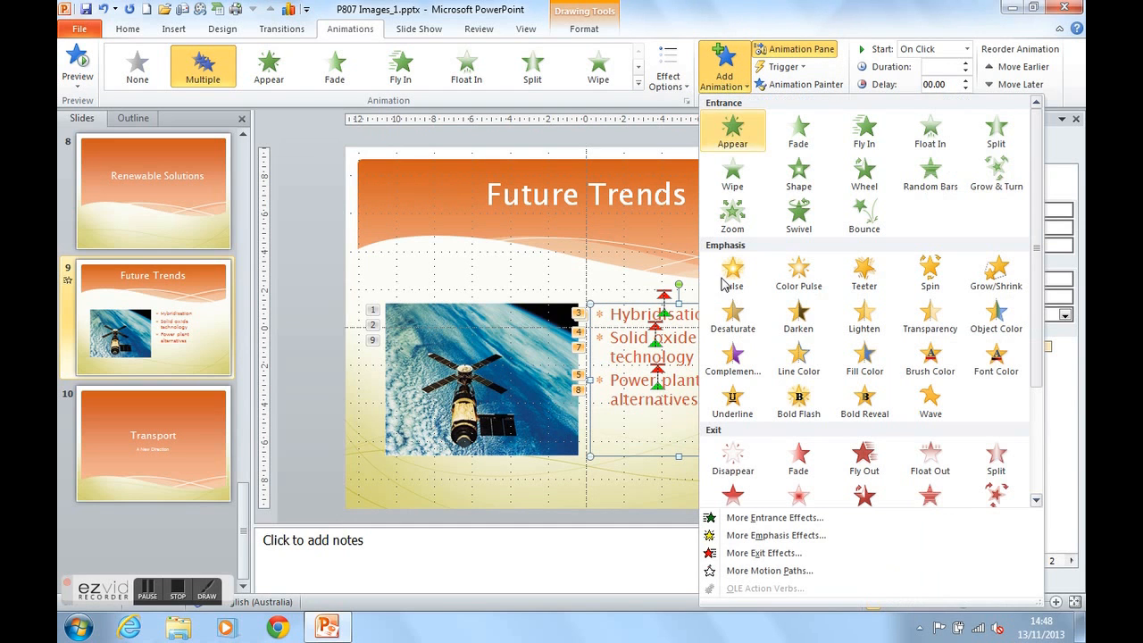
left_click(765, 553)
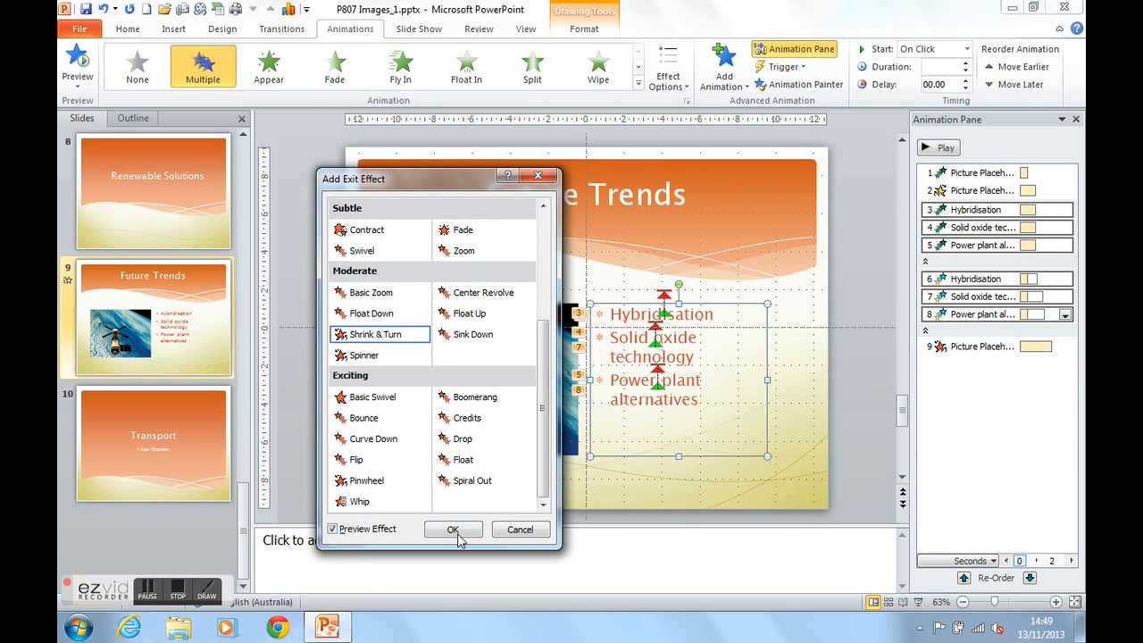
left_click(454, 529)
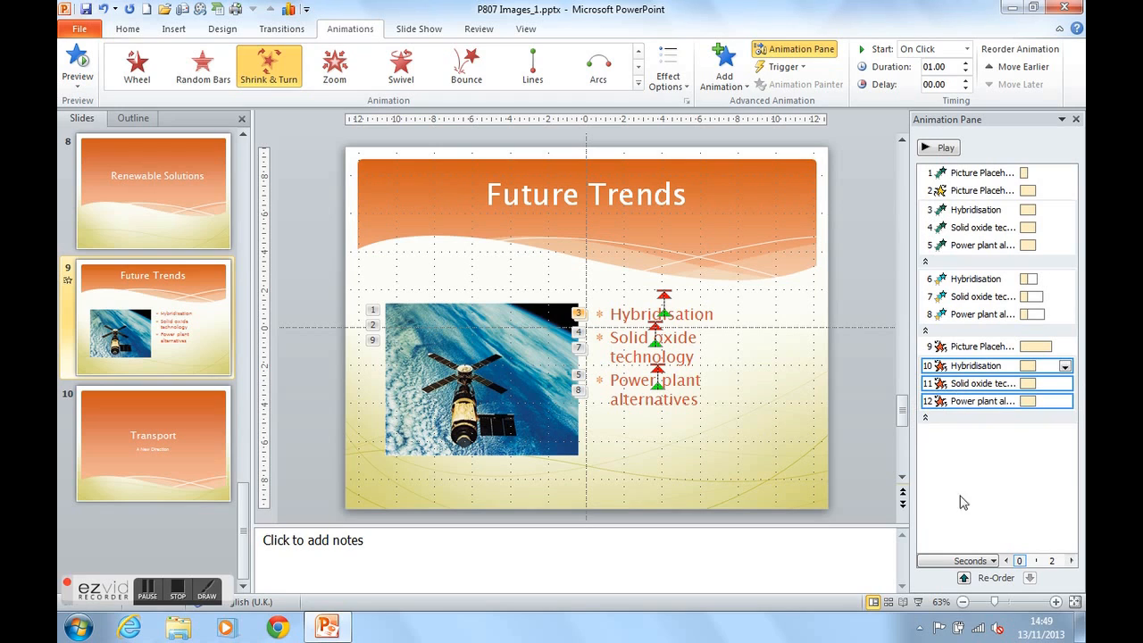
mouse_move(1004, 502)
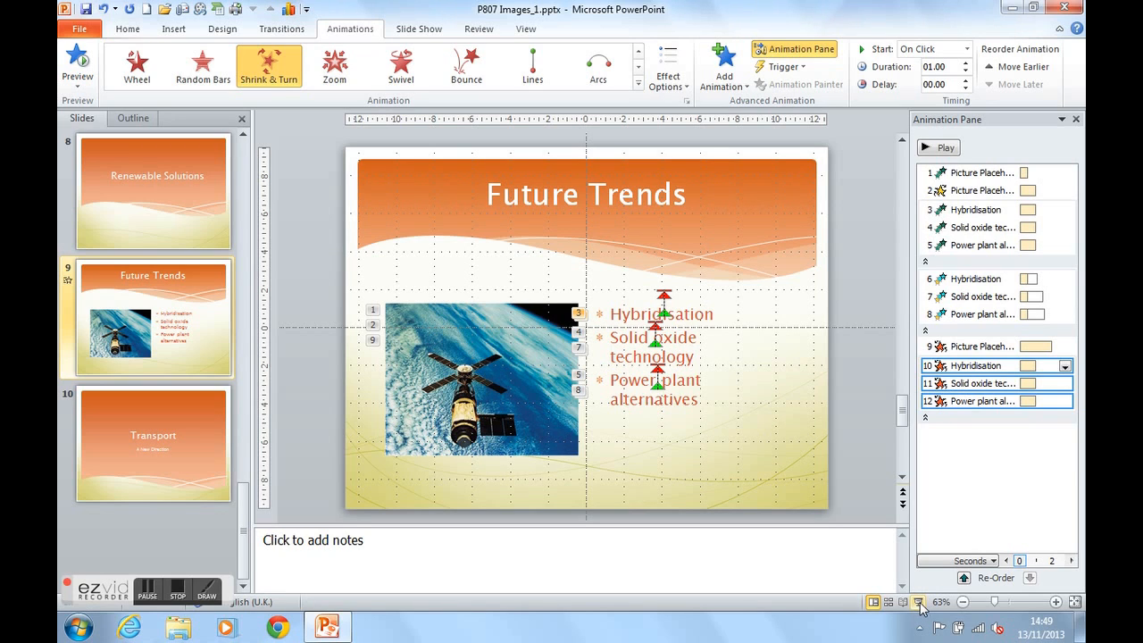
mouse_move(922, 611)
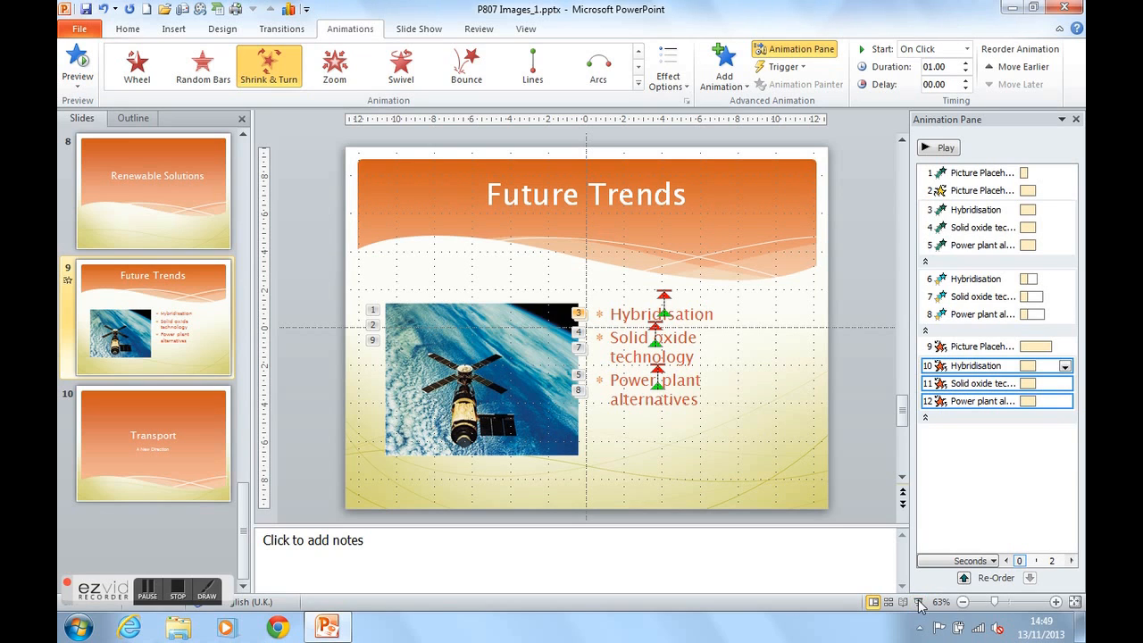
mouse_move(721, 161)
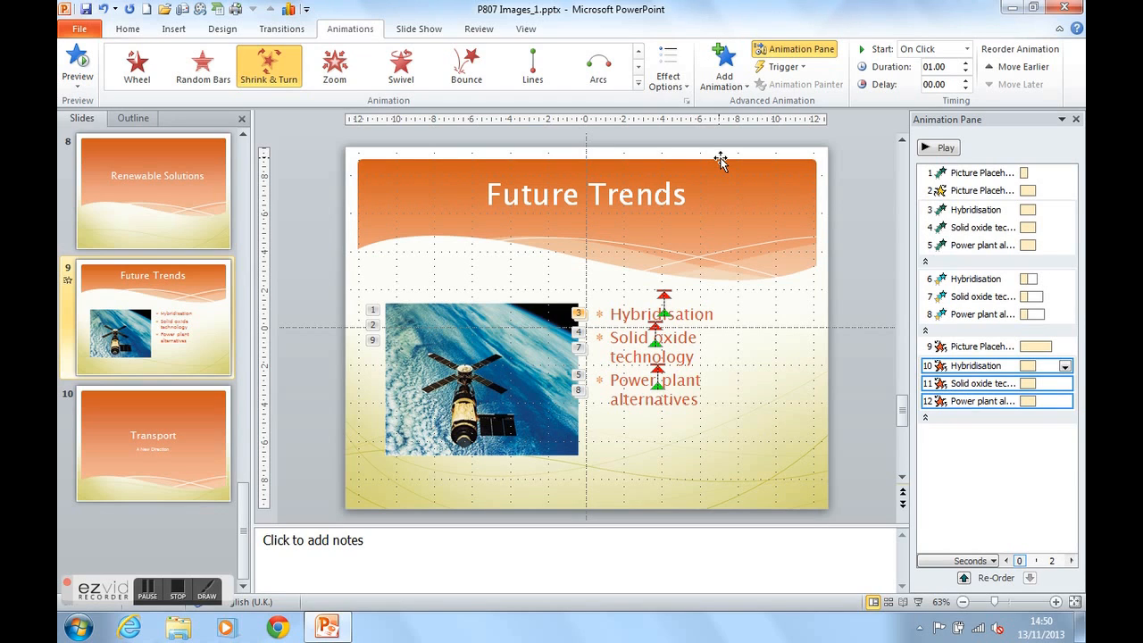
- Show the options dropdown for the picture's first animation in the Animation Pane
left_click(983, 172)
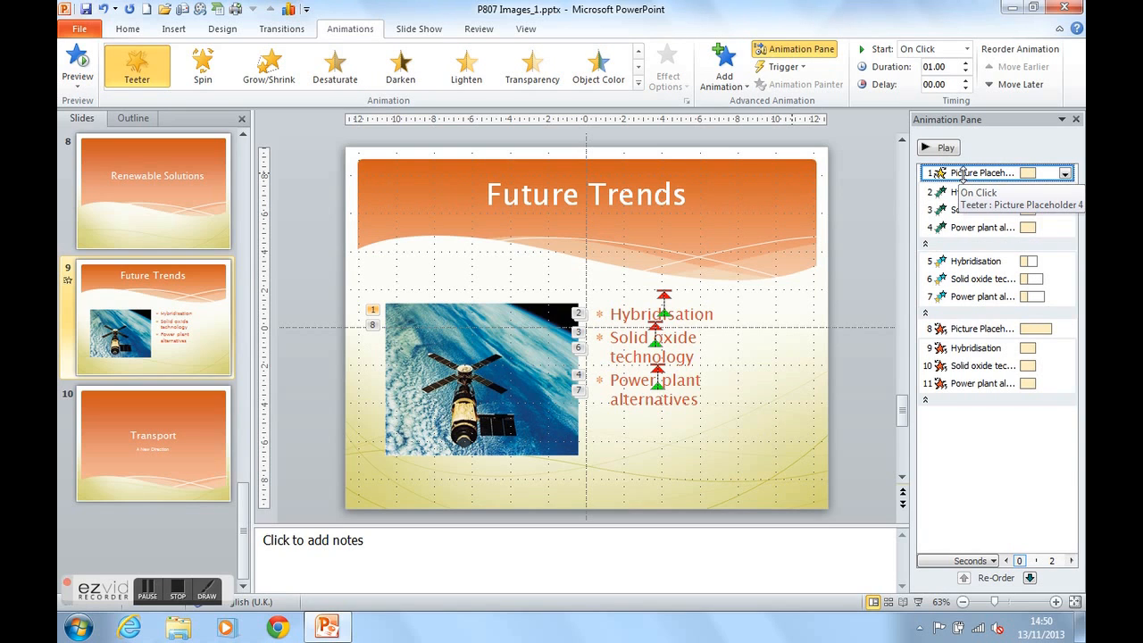
mouse_move(997, 445)
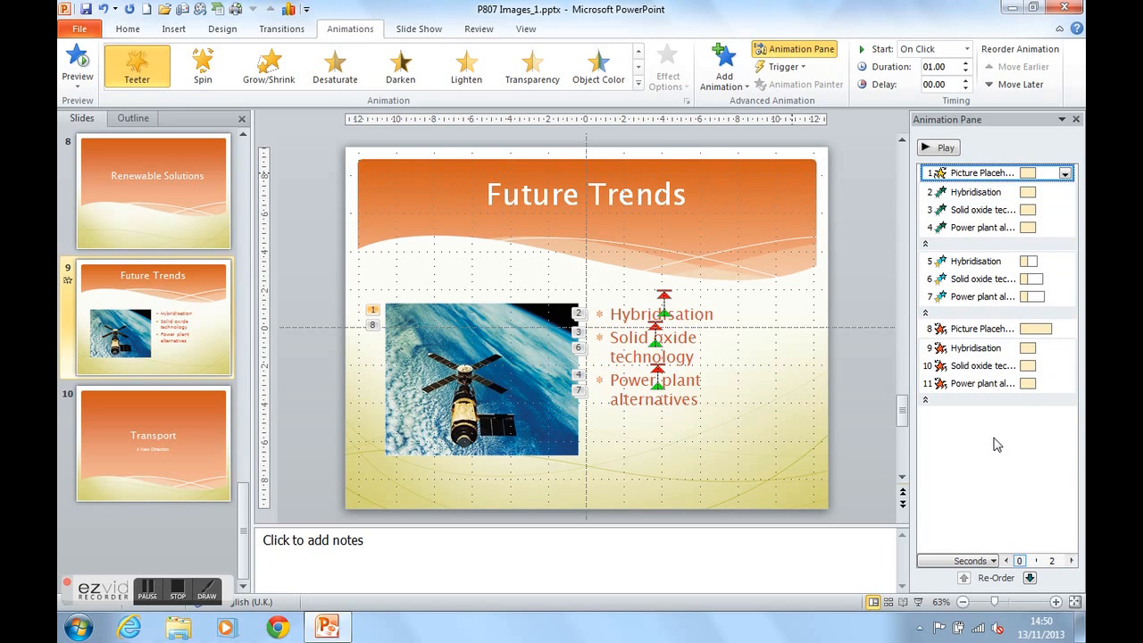